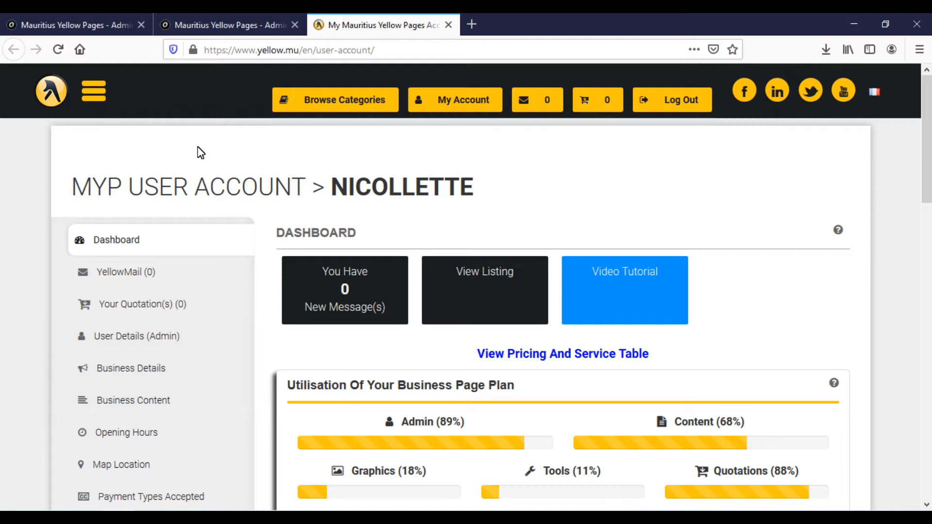
pyautogui.moveTo(695, 154)
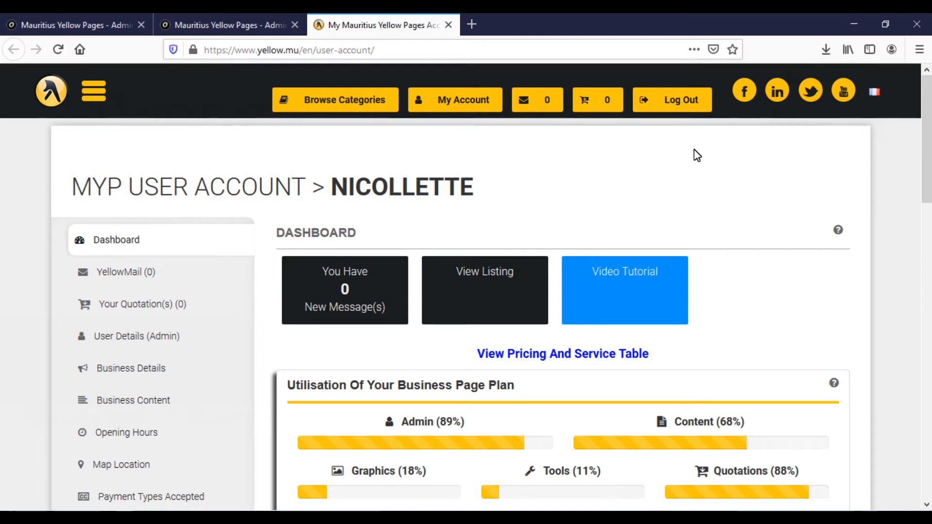
pyautogui.moveTo(800, 195)
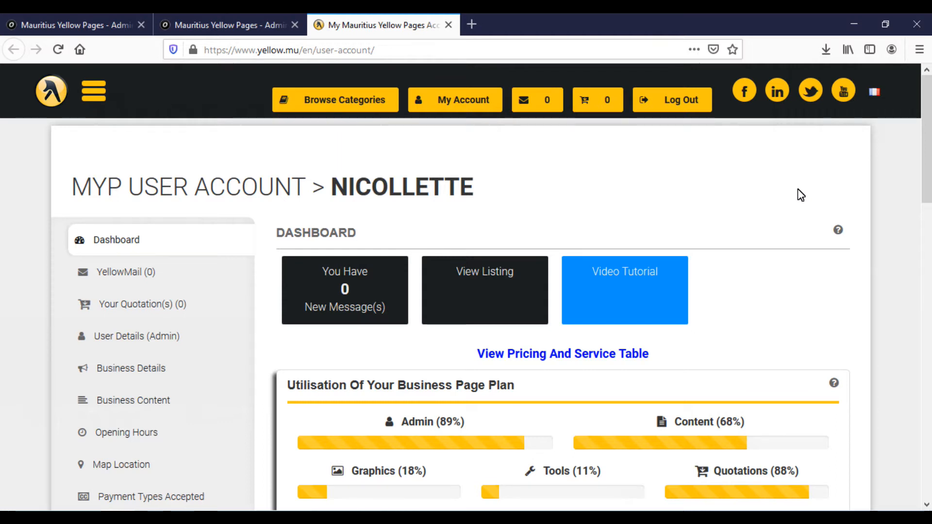
# Step: Open Quotation Settings from the sidebar and scroll down to the graphics and quotation detail options
pyautogui.scroll(-3)
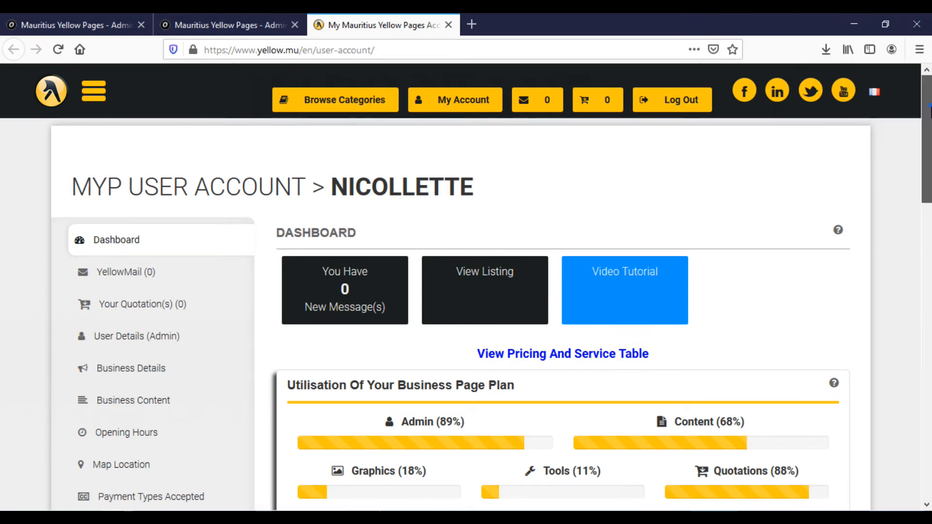
pyautogui.scroll(-3)
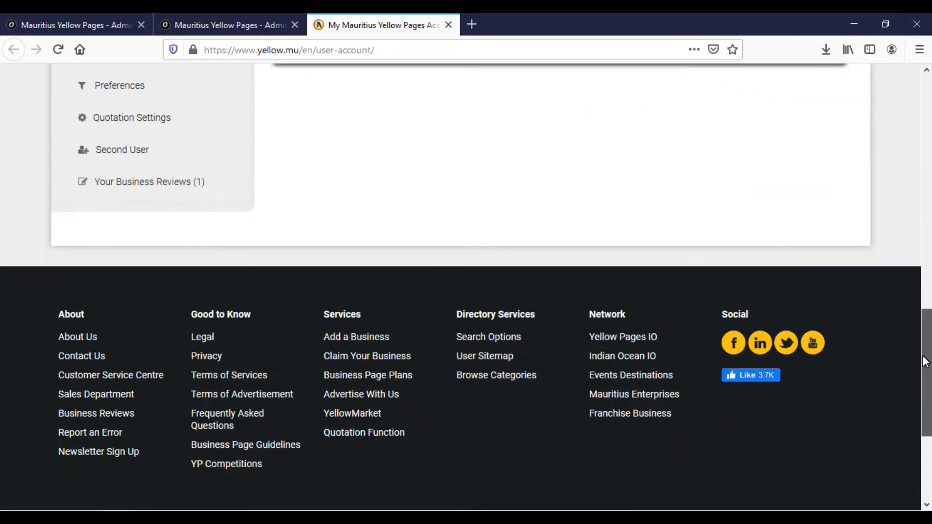
pyautogui.scroll(3)
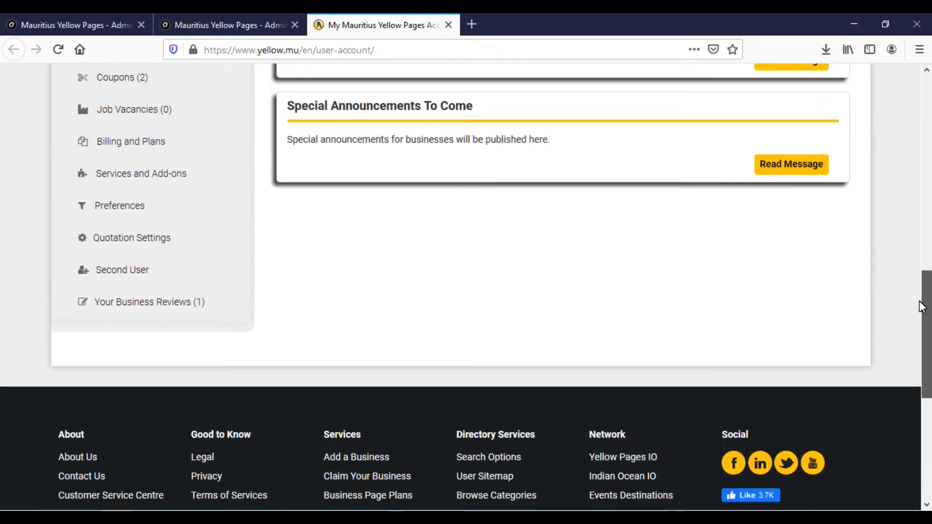
pyautogui.moveTo(173, 244)
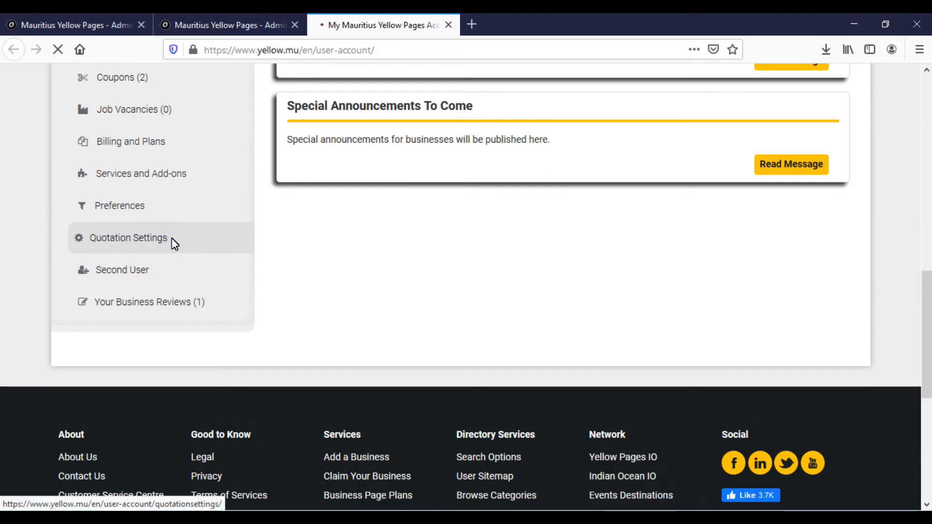
pyautogui.click(128, 238)
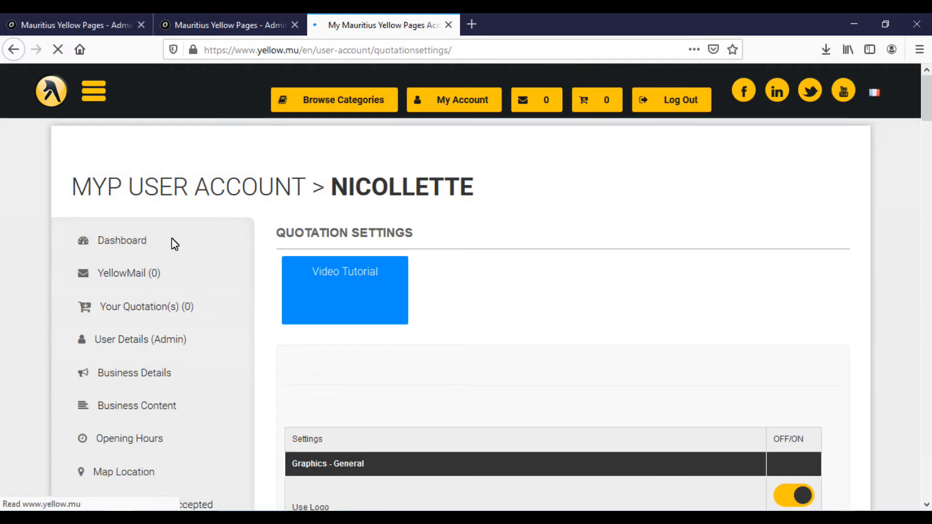
pyautogui.scroll(-3)
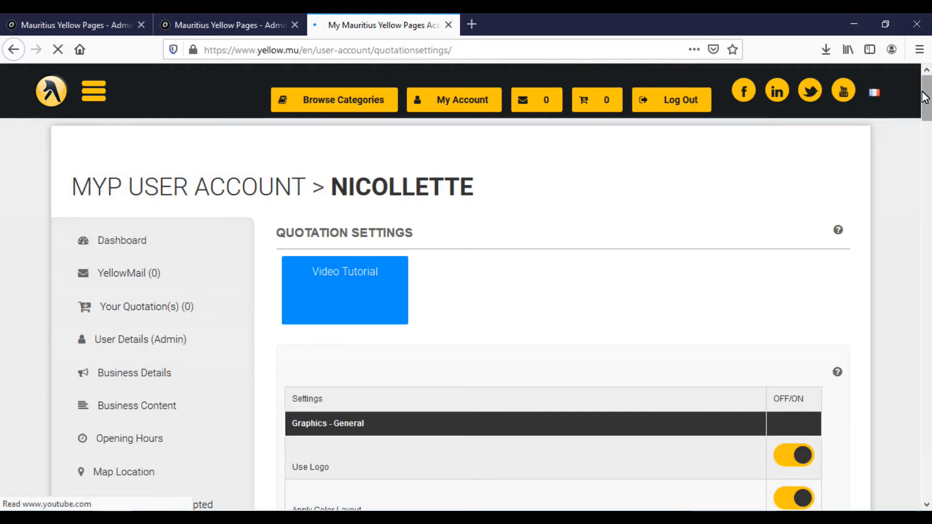
pyautogui.scroll(-3)
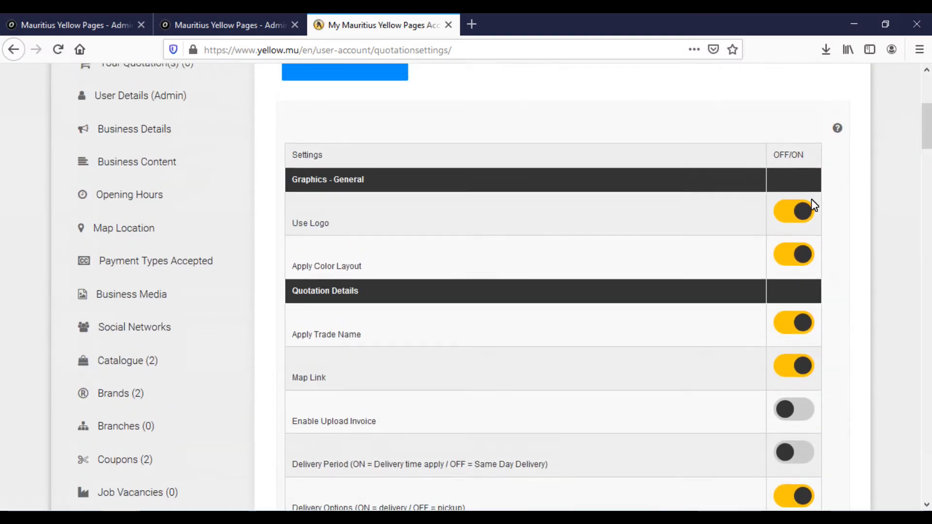
pyautogui.moveTo(589, 261)
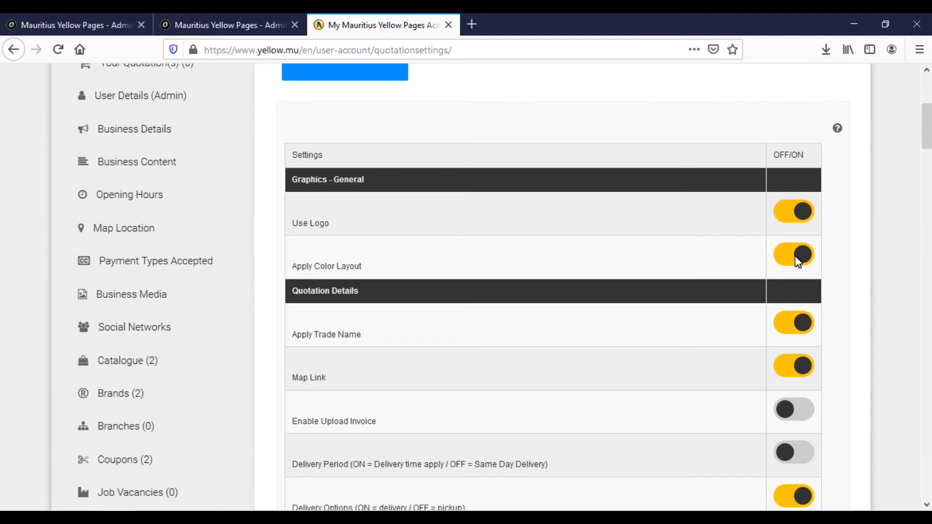
pyautogui.moveTo(414, 341)
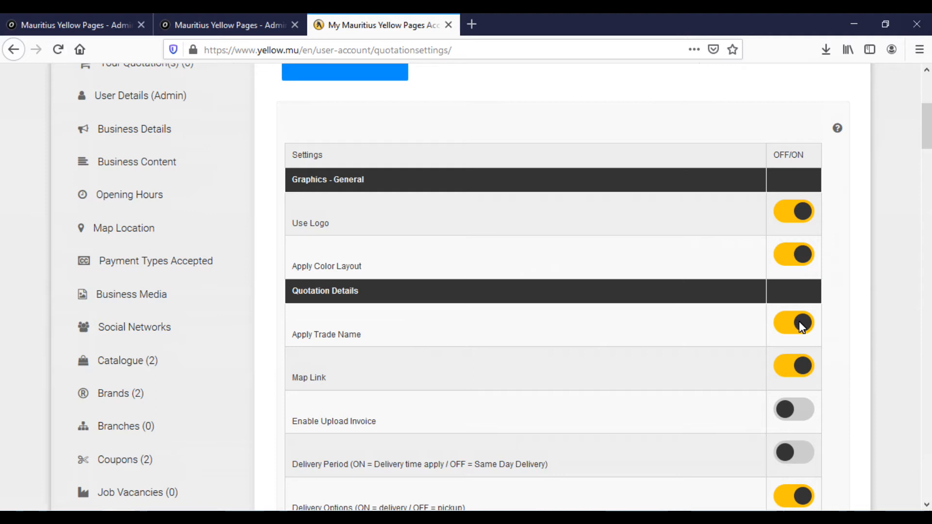
pyautogui.click(794, 324)
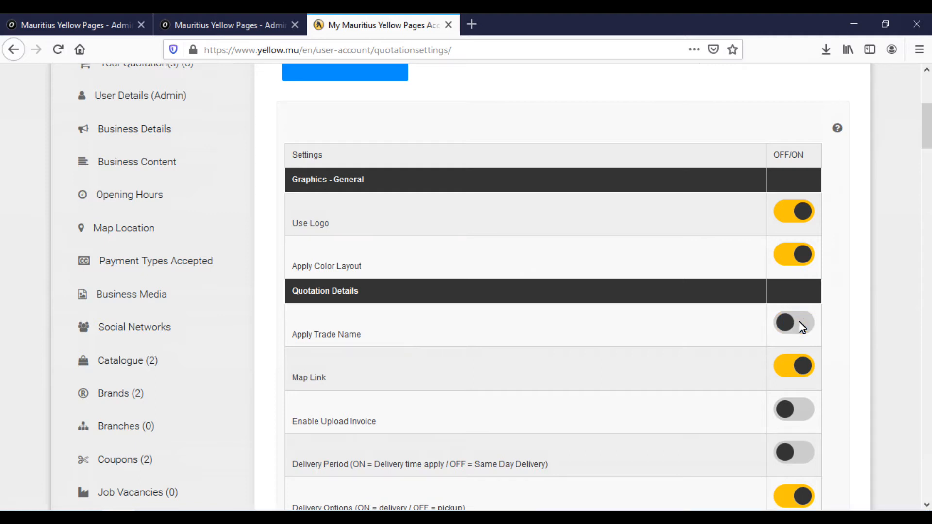
pyautogui.click(793, 323)
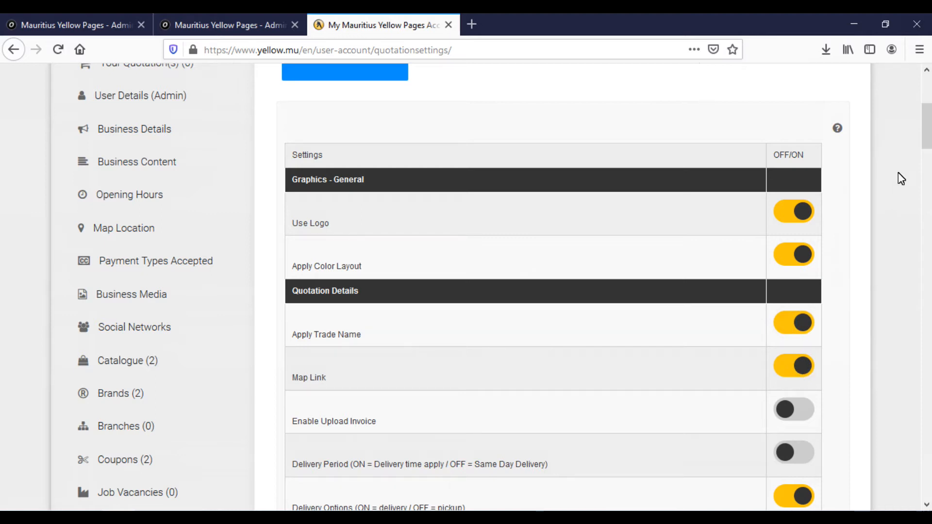
pyautogui.scroll(-3)
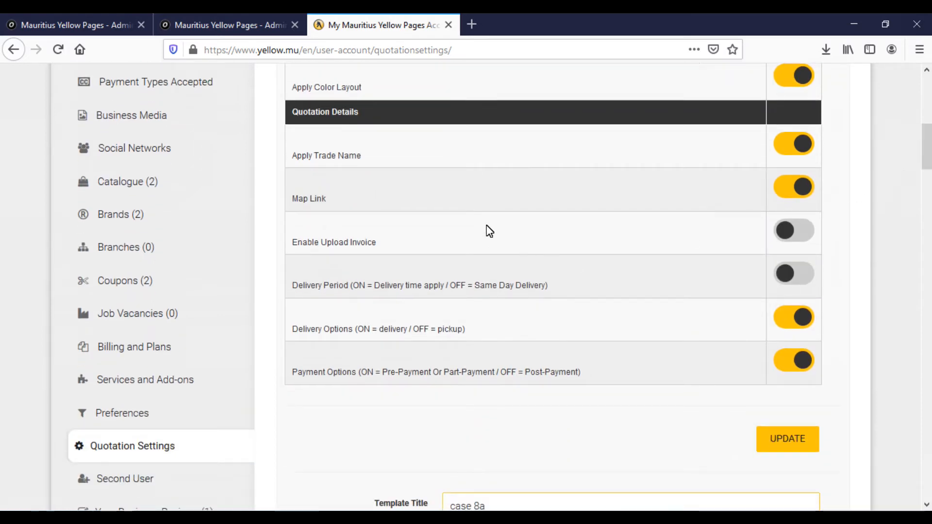
pyautogui.moveTo(652, 190)
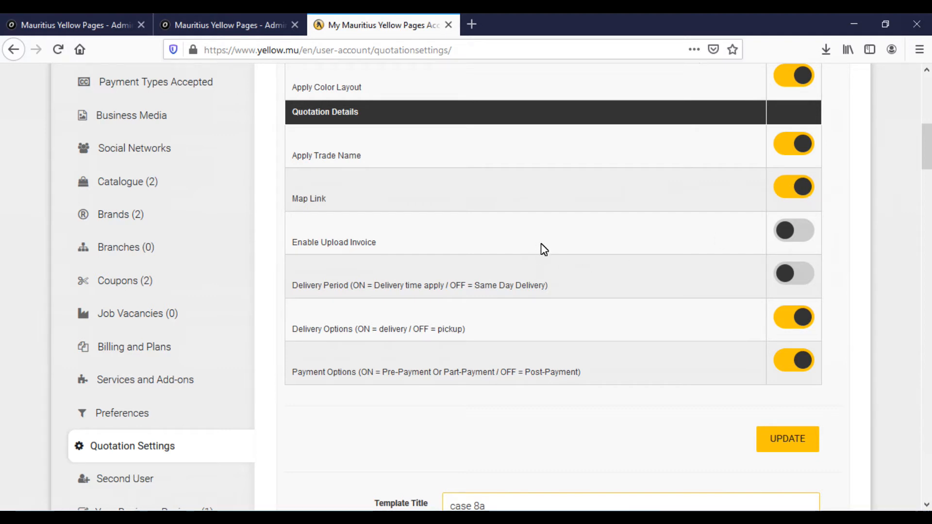
pyautogui.click(794, 230)
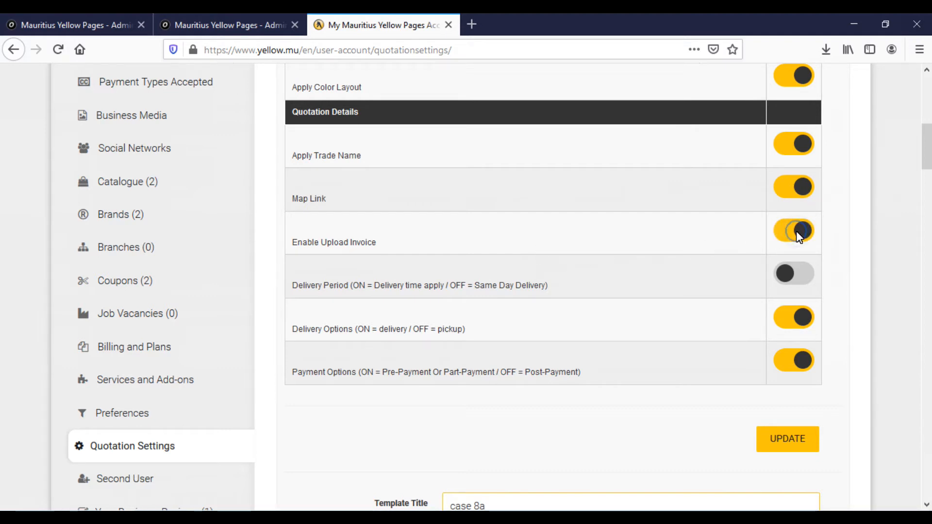
pyautogui.click(793, 231)
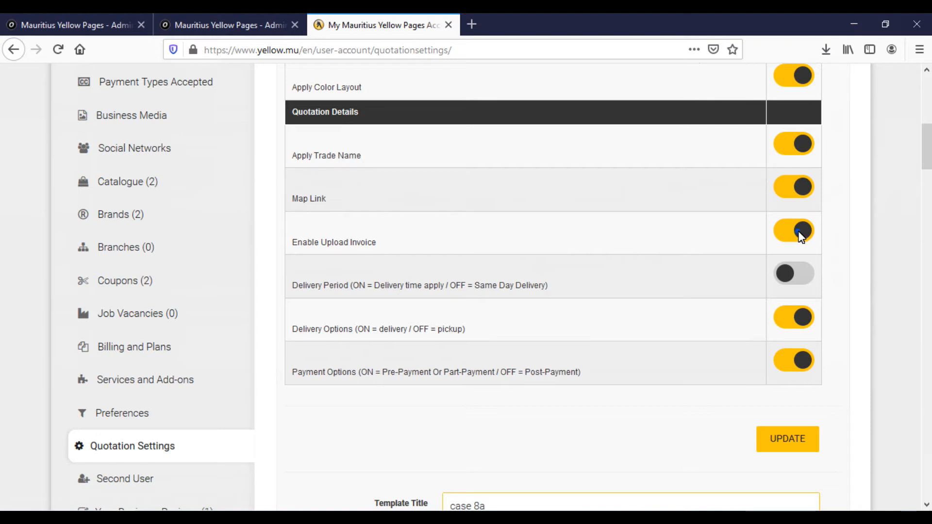
pyautogui.click(795, 230)
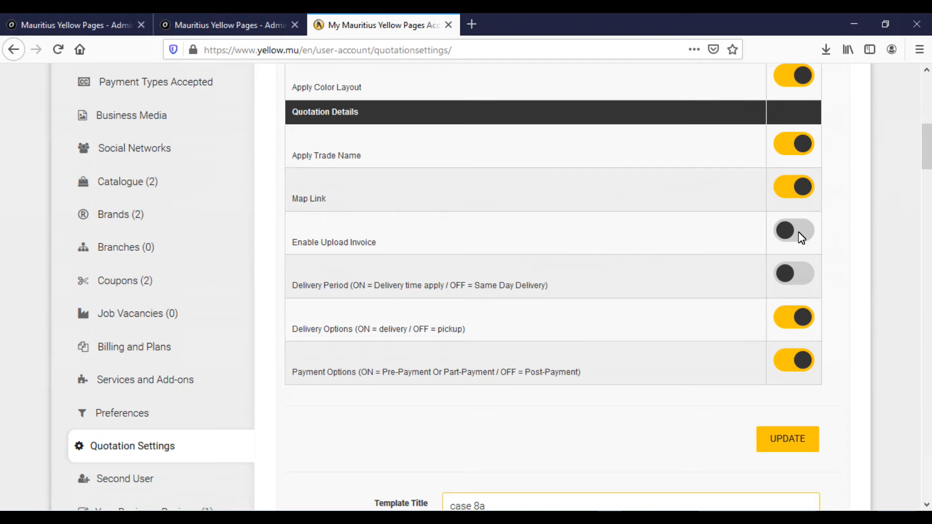
pyautogui.moveTo(503, 286)
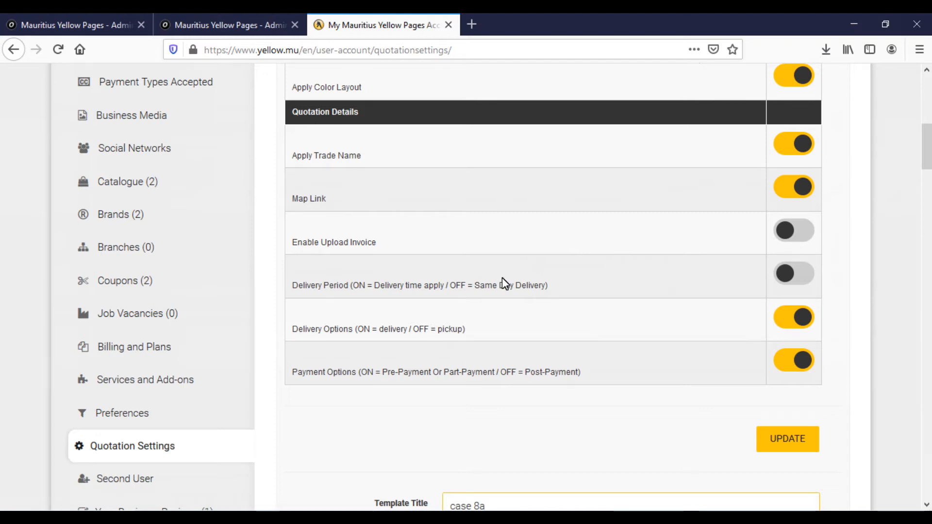
pyautogui.moveTo(419, 298)
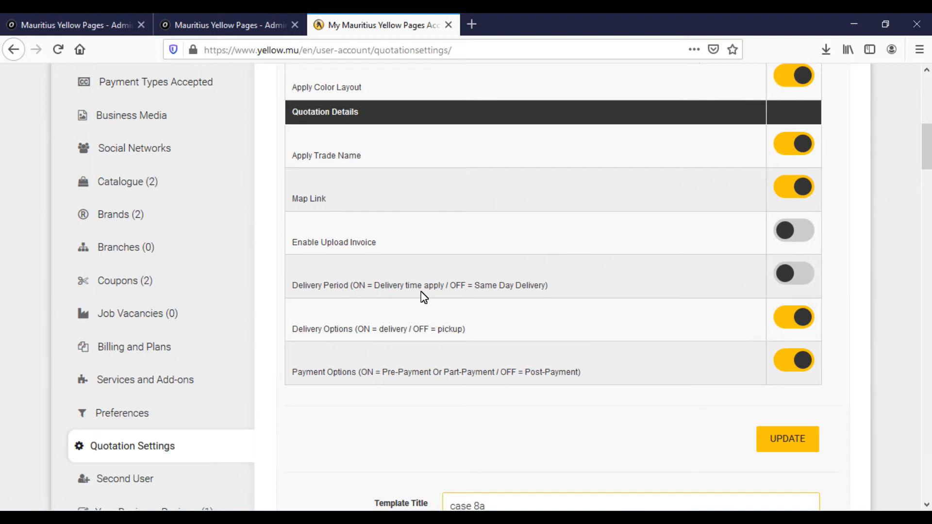
pyautogui.moveTo(449, 347)
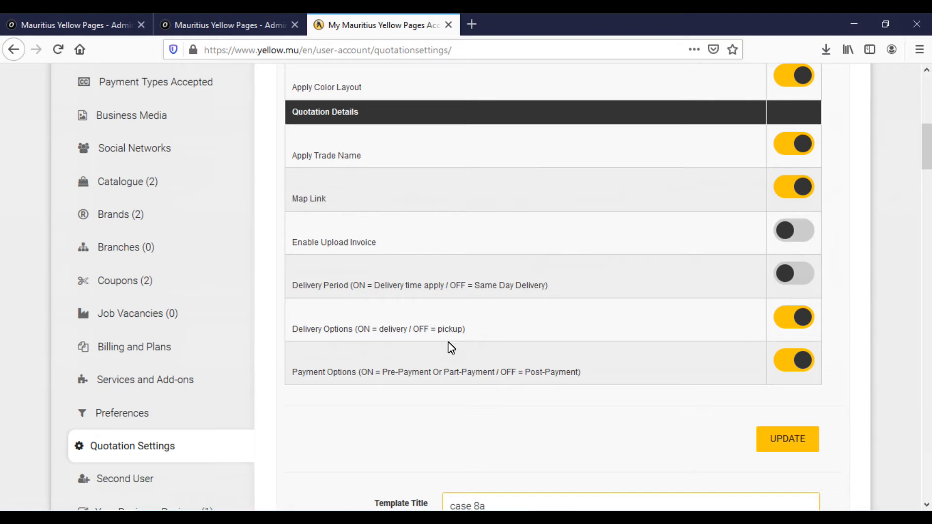
pyautogui.moveTo(497, 321)
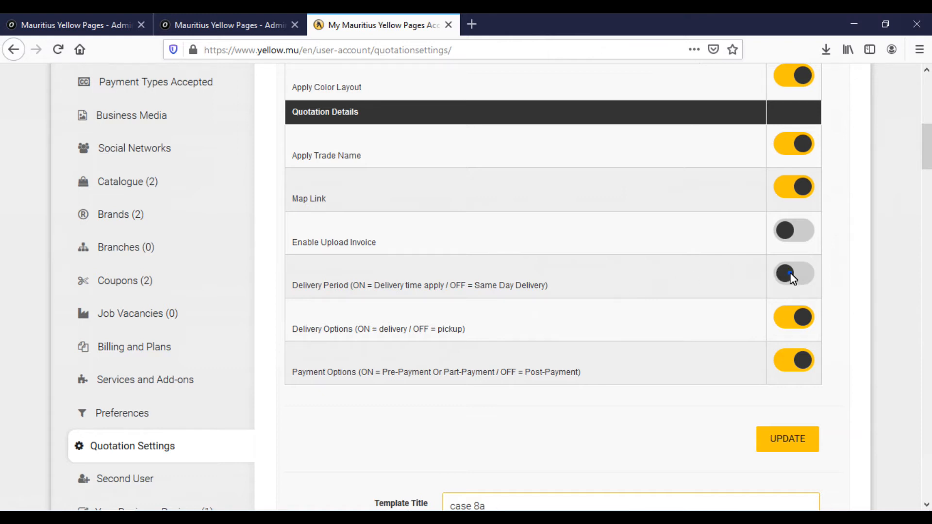
pyautogui.click(793, 274)
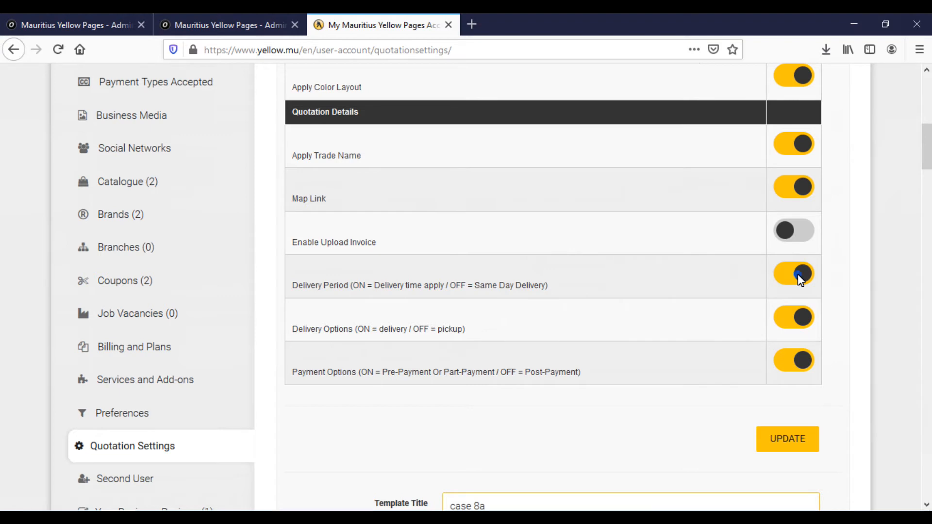
pyautogui.click(794, 275)
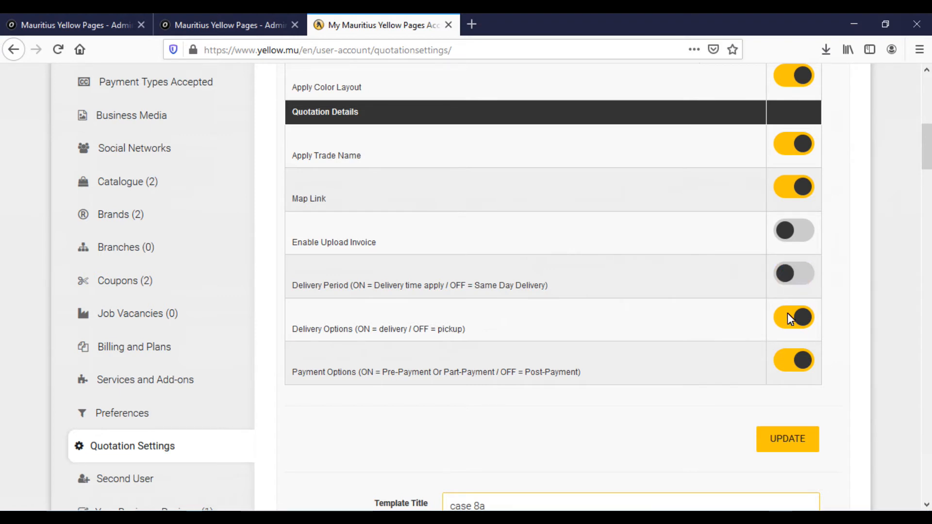
pyautogui.click(793, 317)
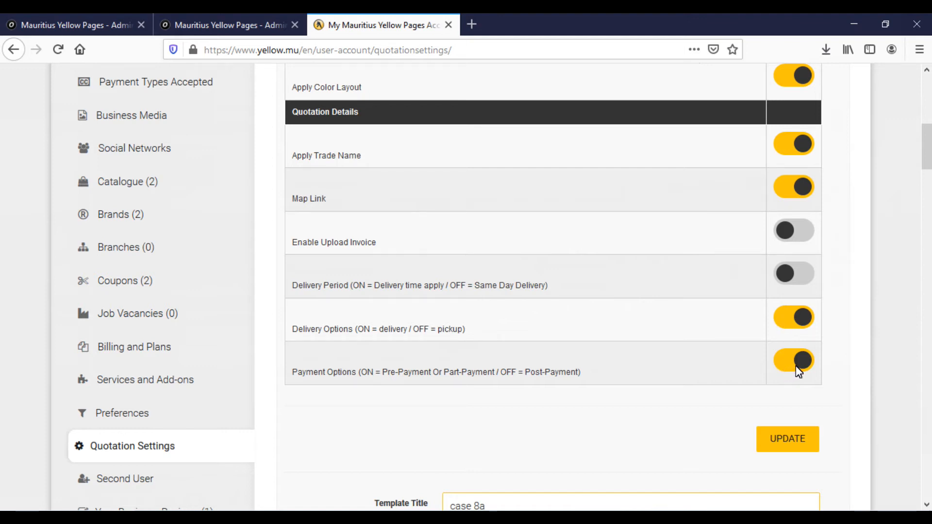
pyautogui.moveTo(789, 394)
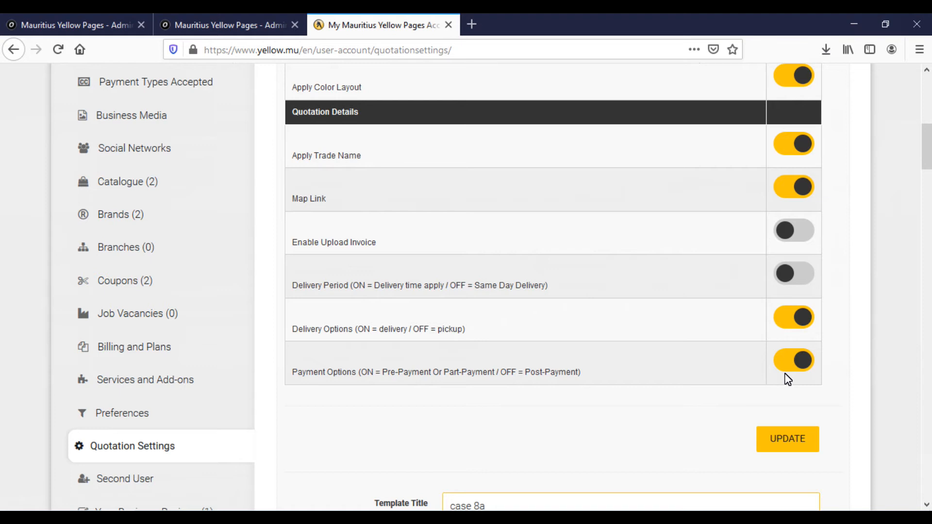
pyautogui.moveTo(796, 394)
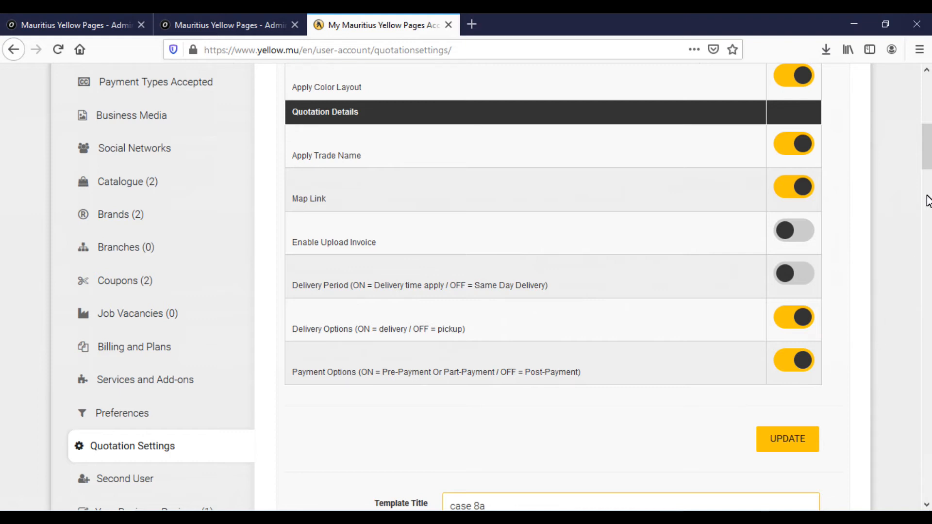
pyautogui.moveTo(903, 241)
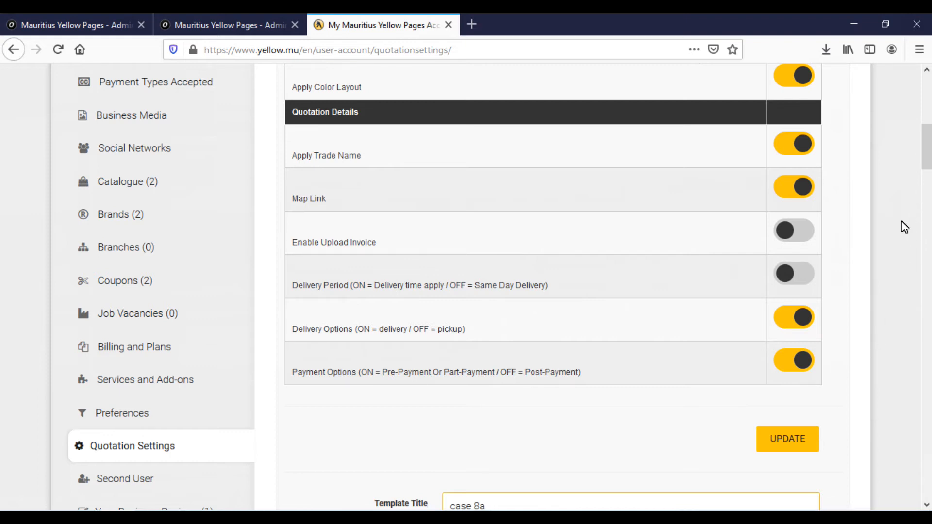
pyautogui.moveTo(858, 305)
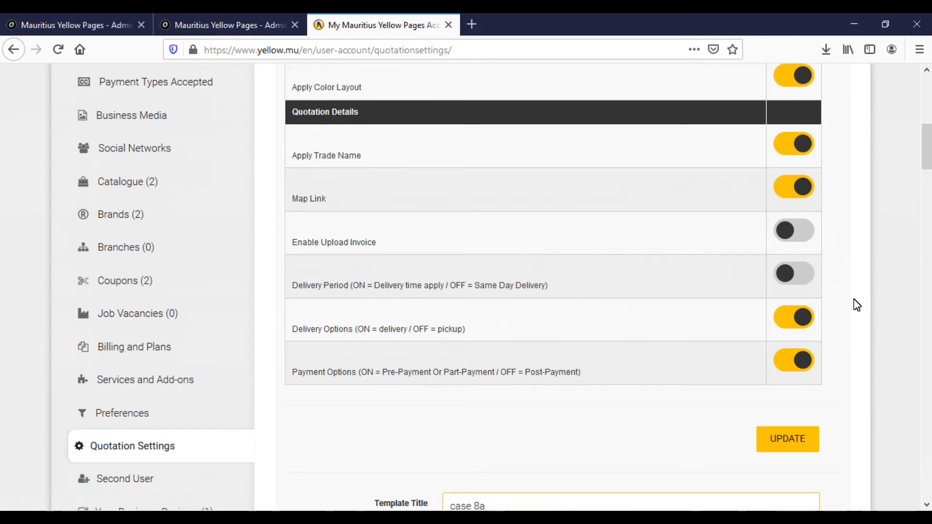
pyautogui.moveTo(925, 165)
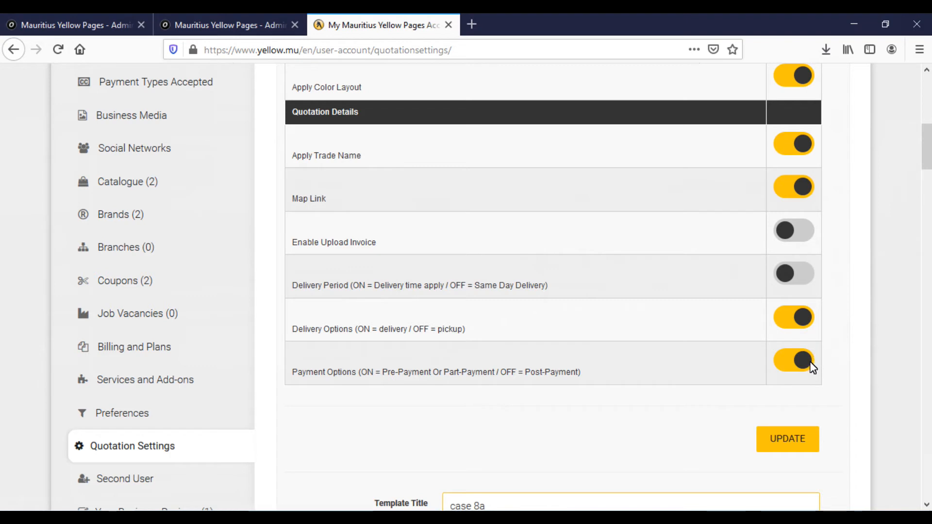
pyautogui.click(784, 370)
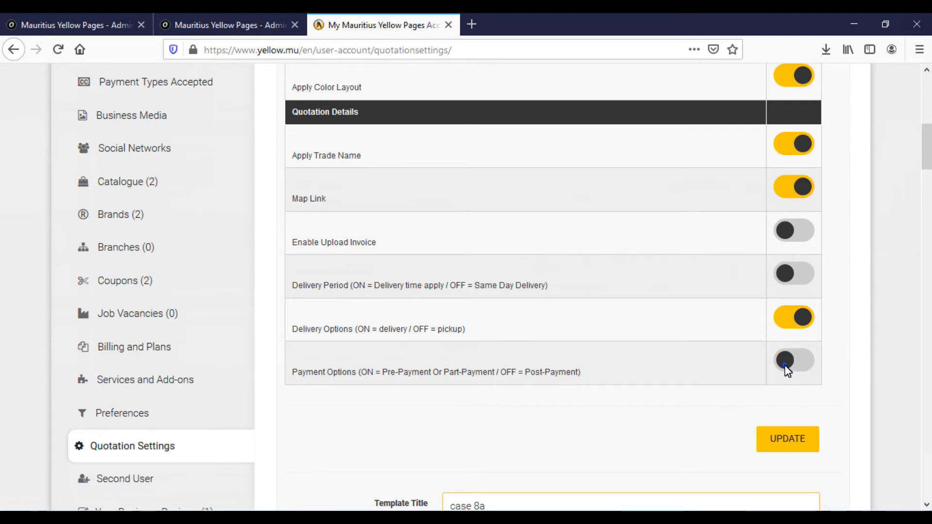
pyautogui.click(785, 360)
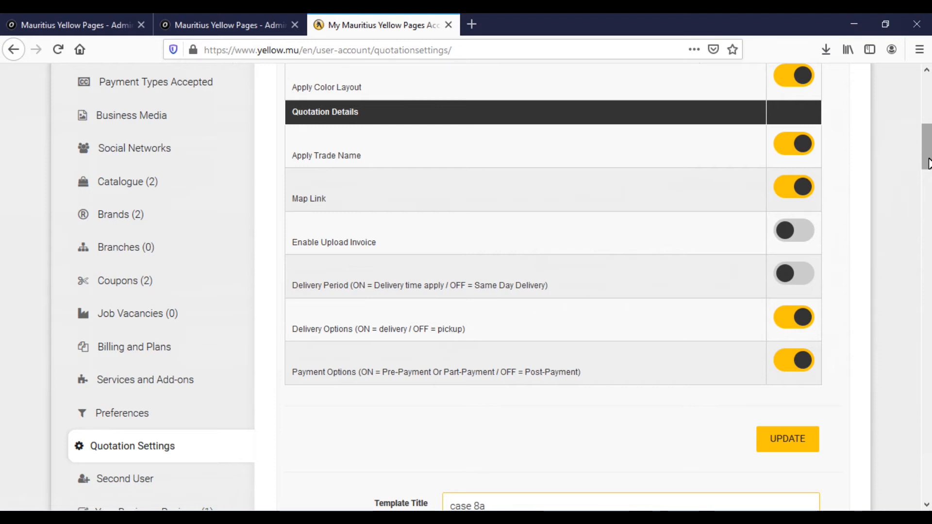
pyautogui.scroll(-3)
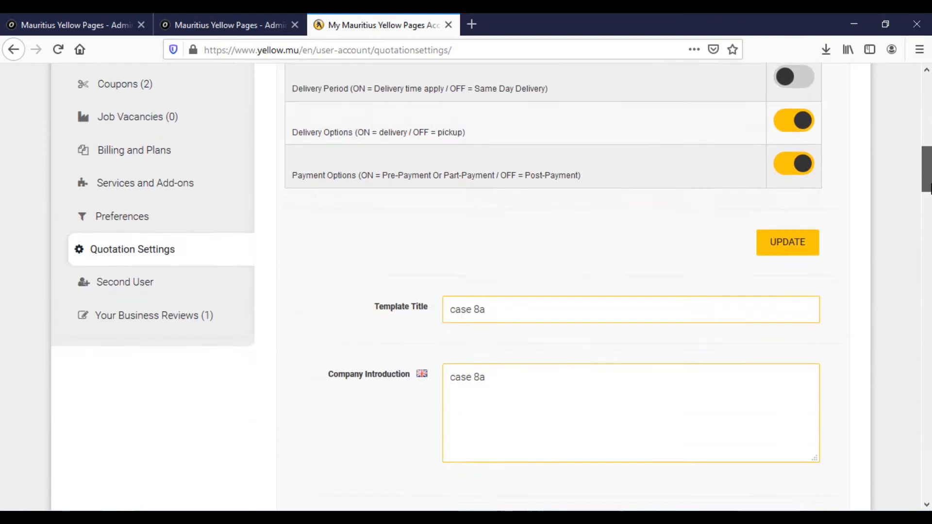
pyautogui.scroll(-3)
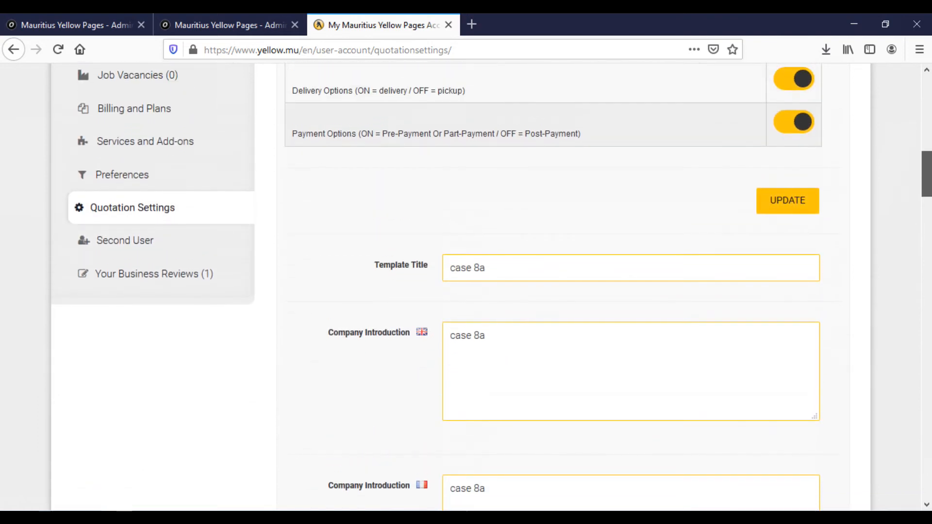
pyautogui.scroll(-3)
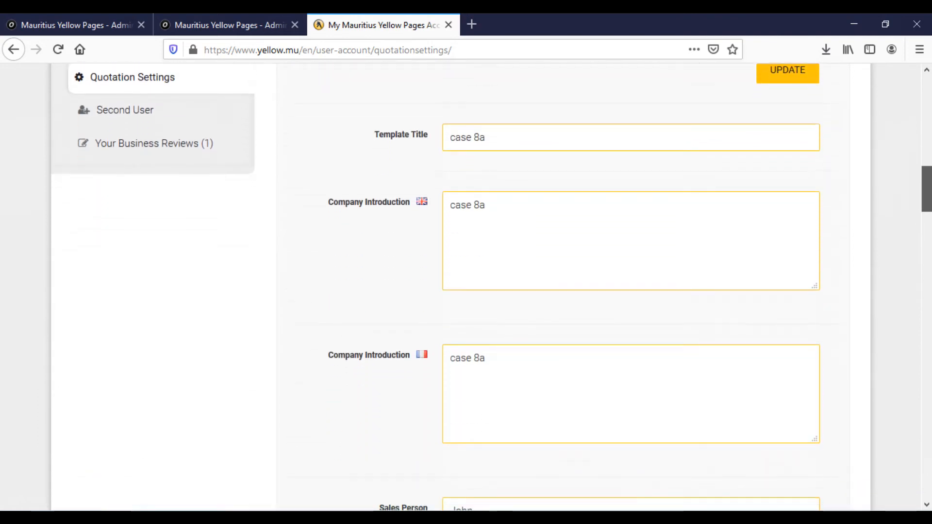
pyautogui.scroll(-3)
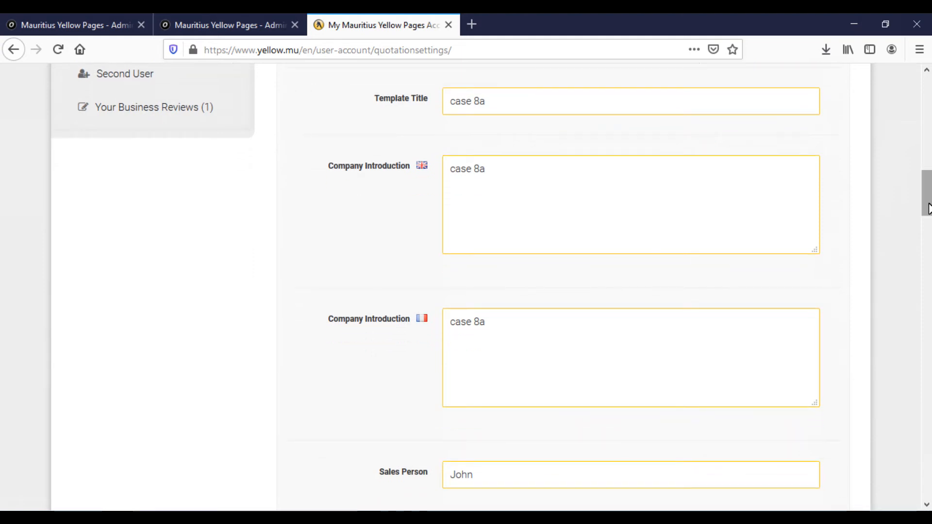
pyautogui.moveTo(506, 109)
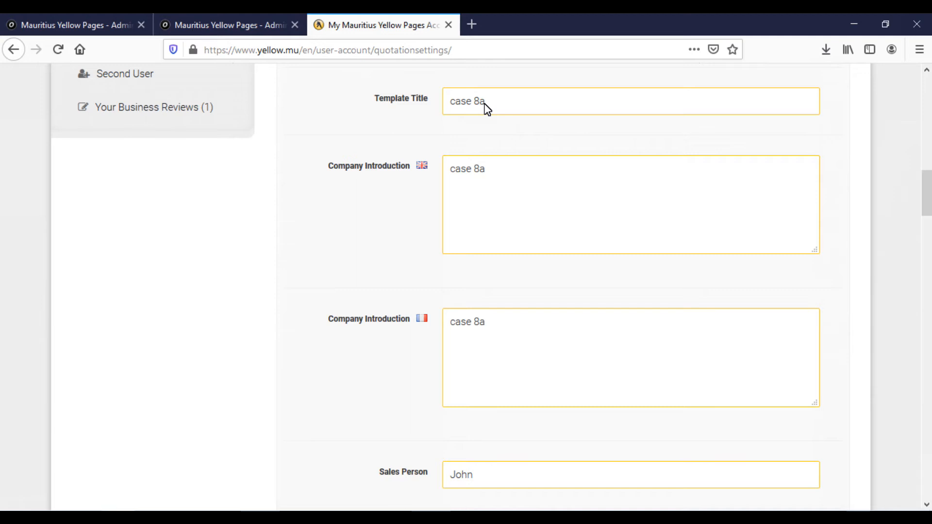
pyautogui.moveTo(892, 186)
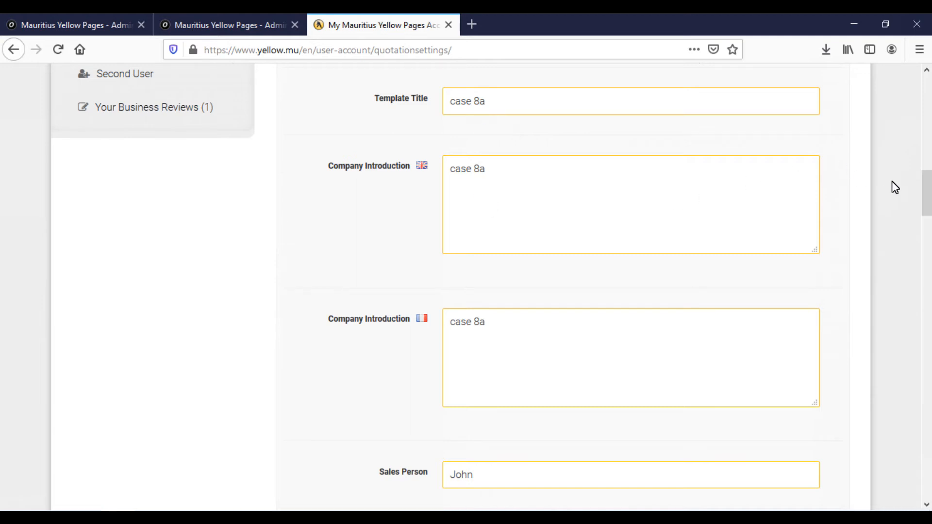
pyautogui.scroll(-3)
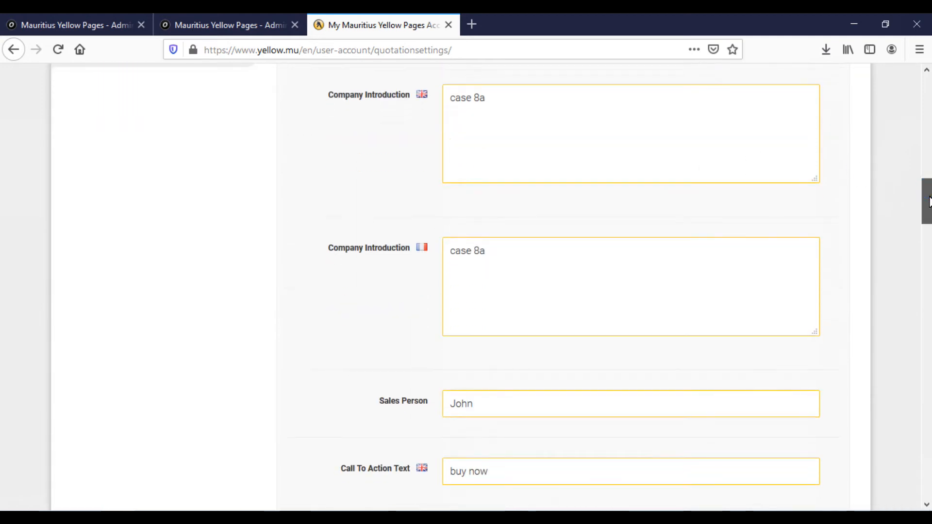
pyautogui.moveTo(696, 179)
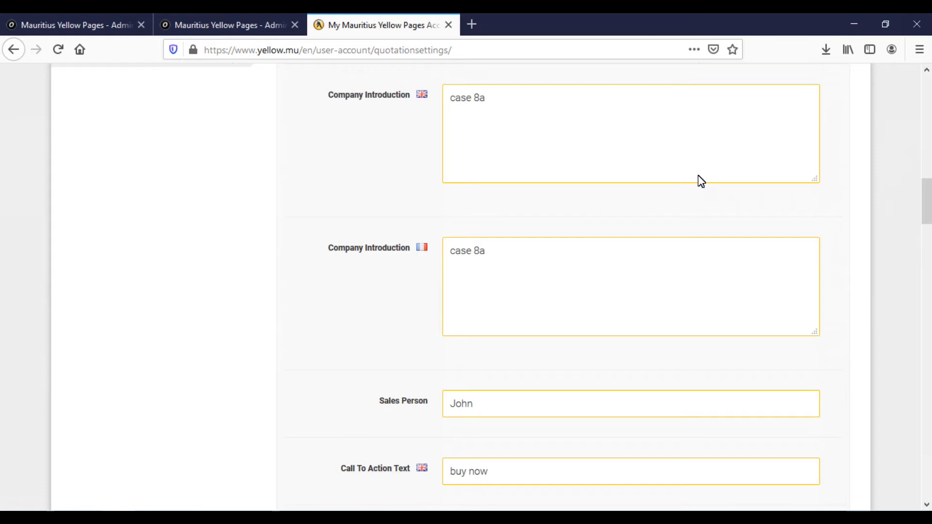
pyautogui.moveTo(550, 402)
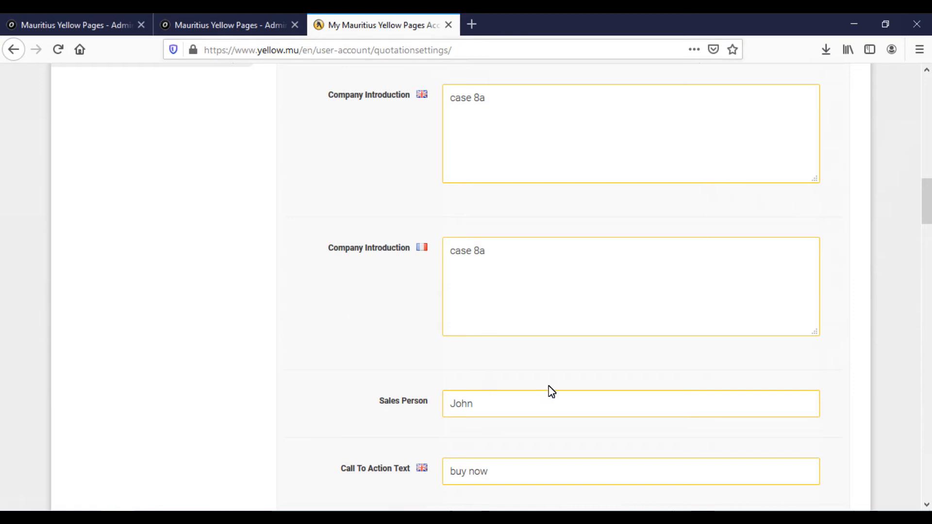
pyautogui.moveTo(926, 215)
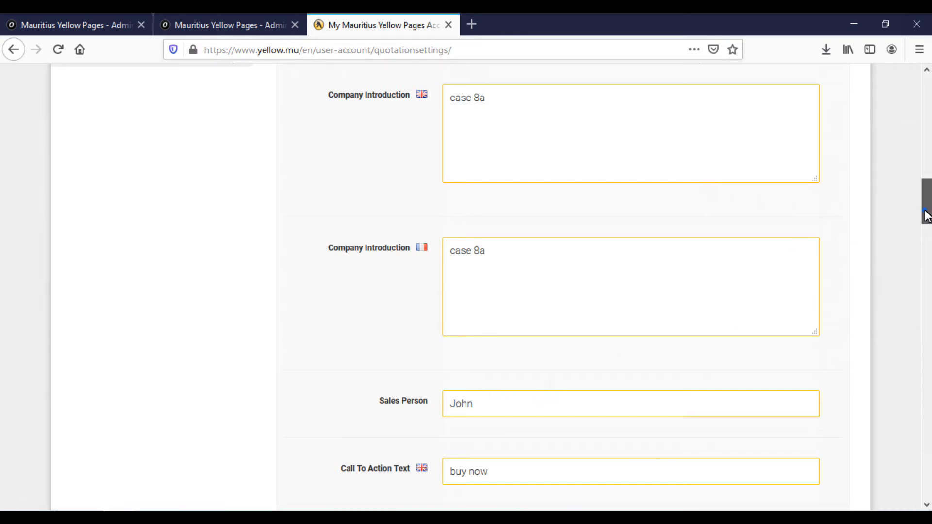
pyautogui.scroll(-3)
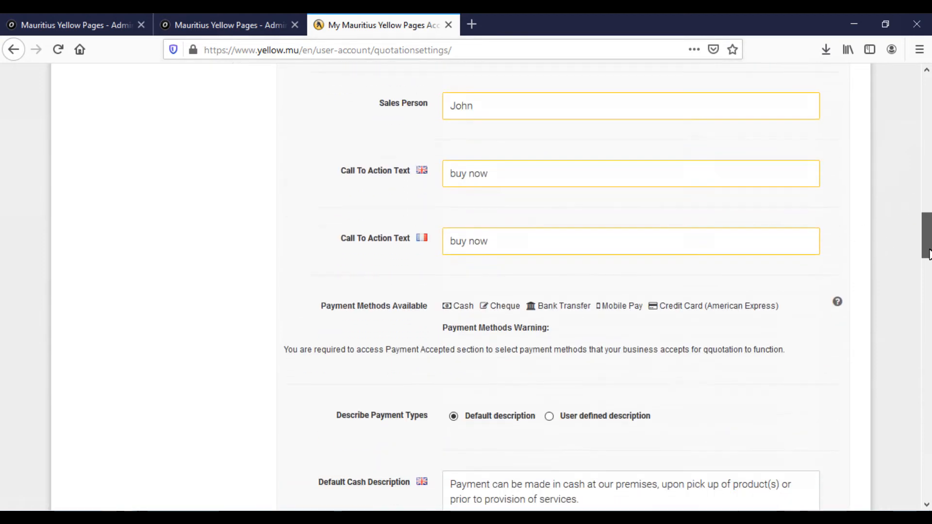
pyautogui.scroll(-3)
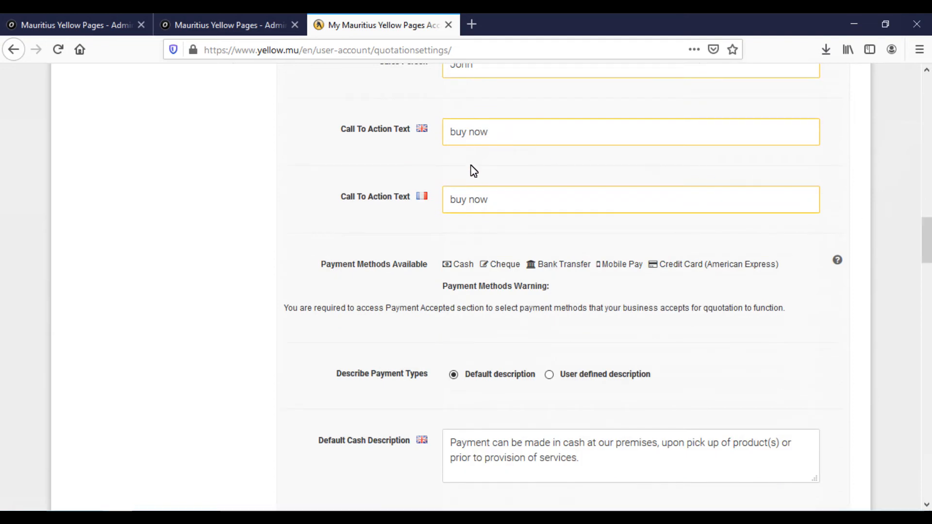
pyautogui.moveTo(769, 275)
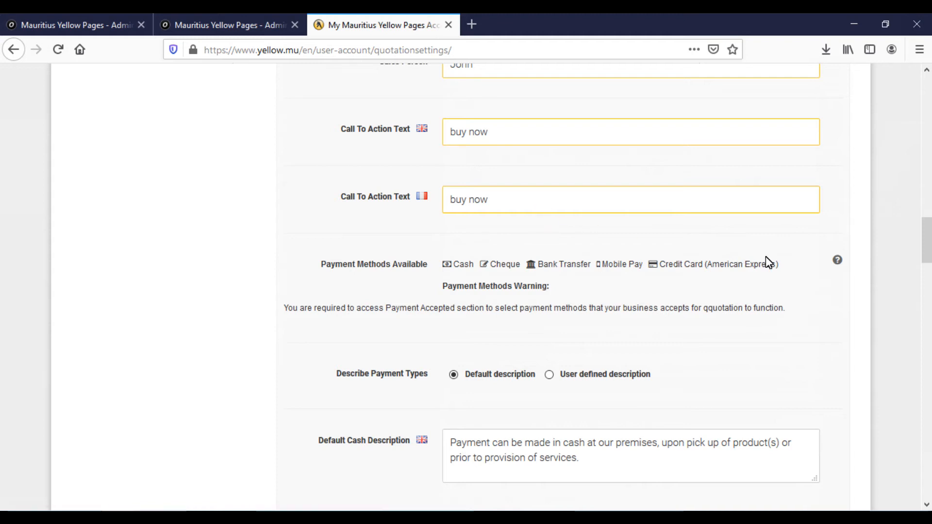
pyautogui.moveTo(860, 268)
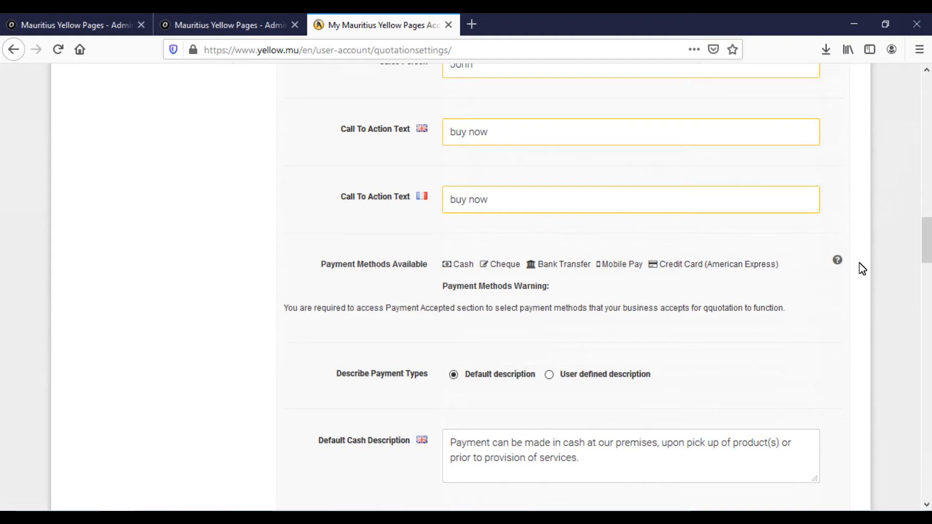
pyautogui.moveTo(857, 304)
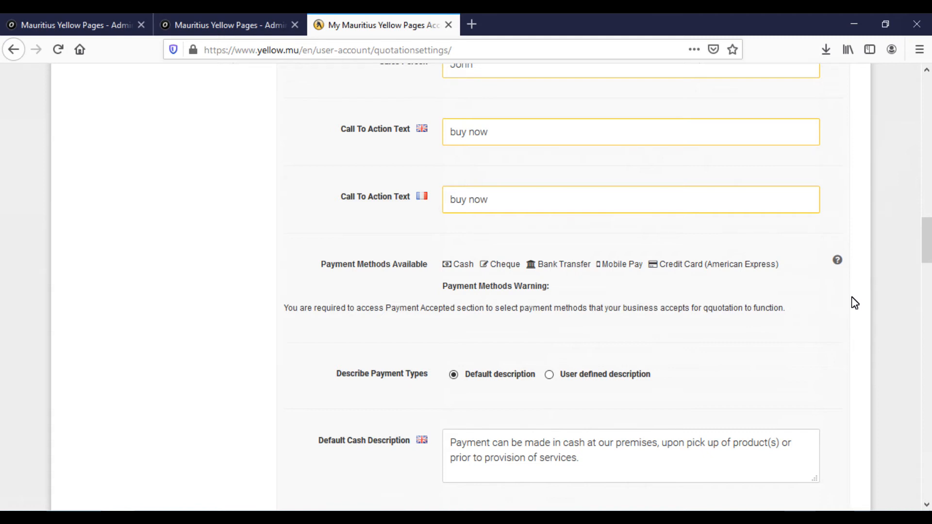
pyautogui.moveTo(504, 275)
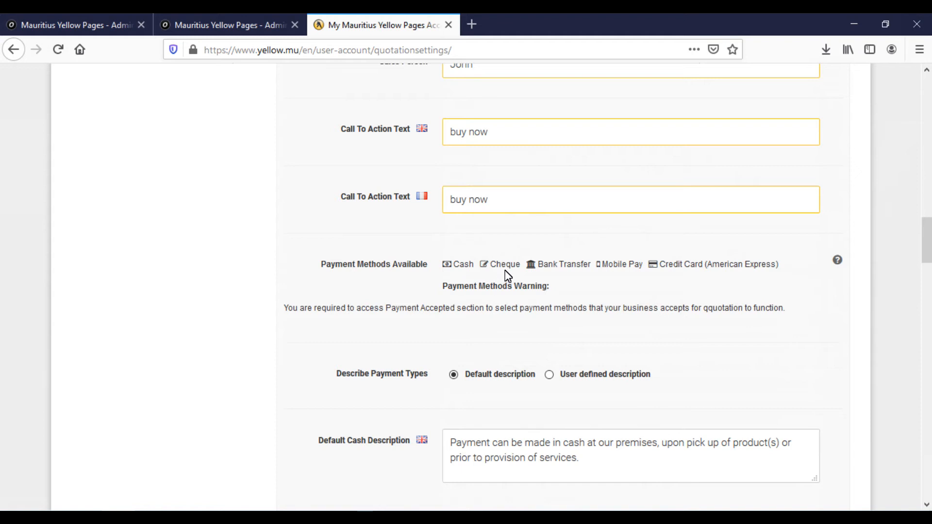
pyautogui.moveTo(616, 277)
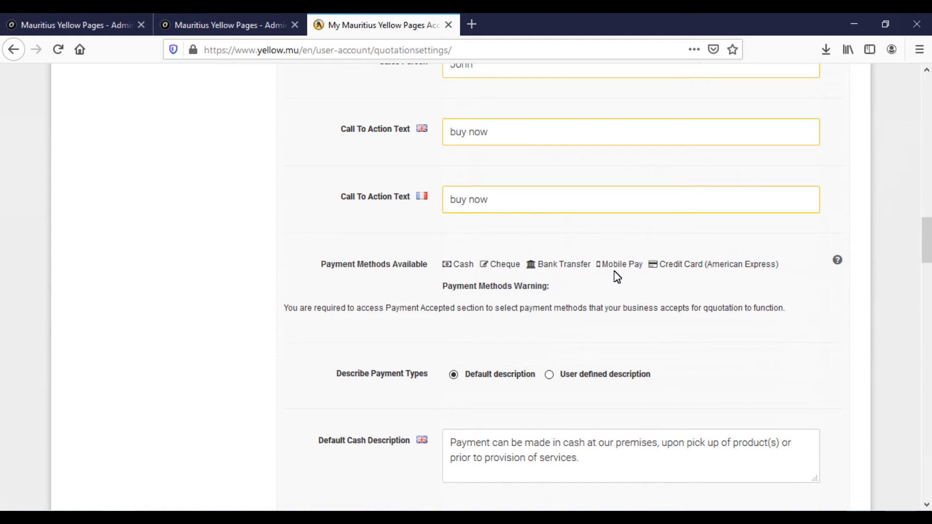
pyautogui.moveTo(792, 265)
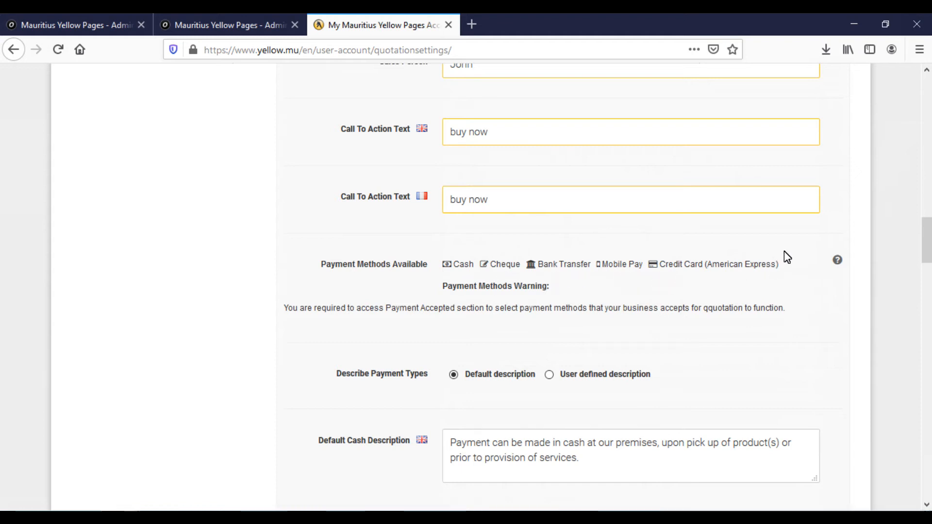
pyautogui.scroll(-3)
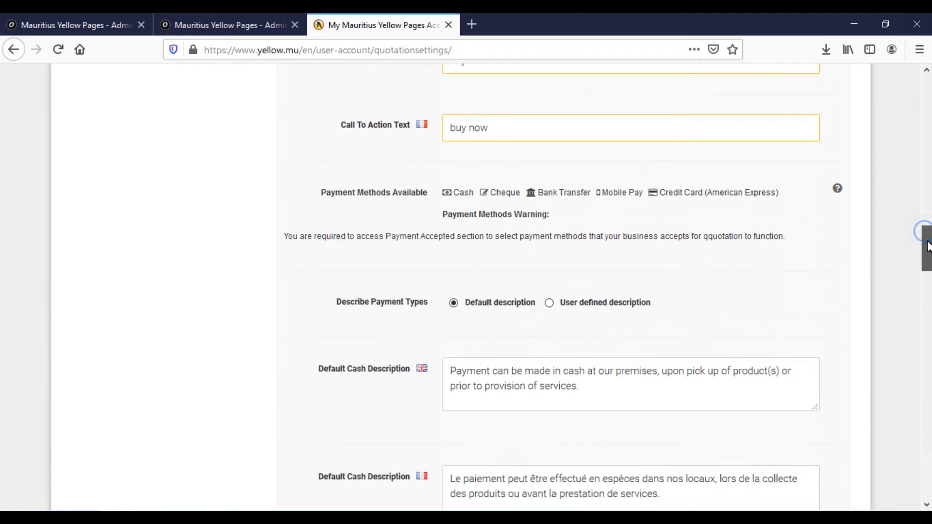
pyautogui.scroll(-3)
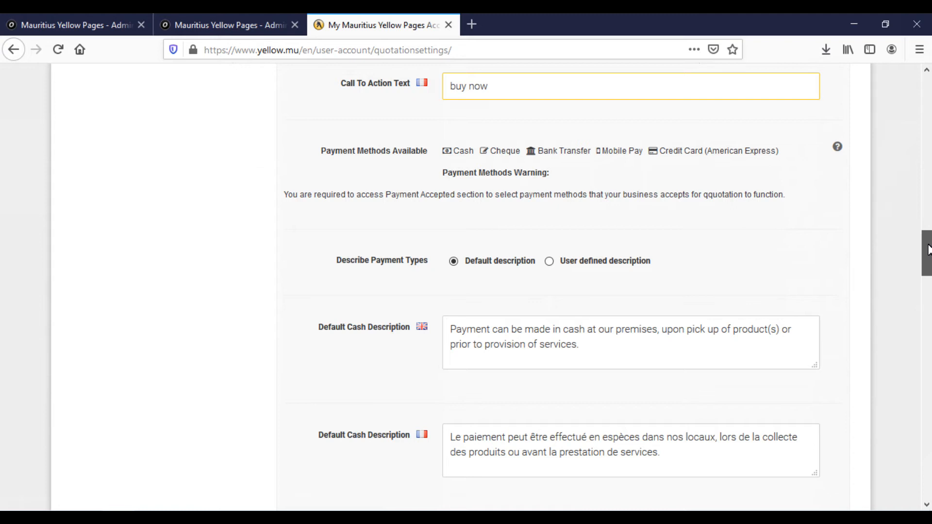
pyautogui.scroll(-3)
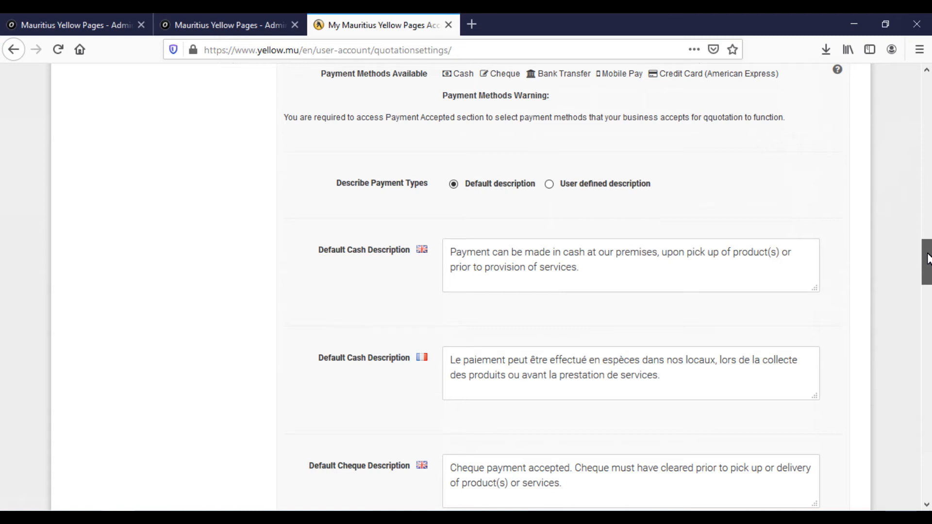
pyautogui.scroll(-3)
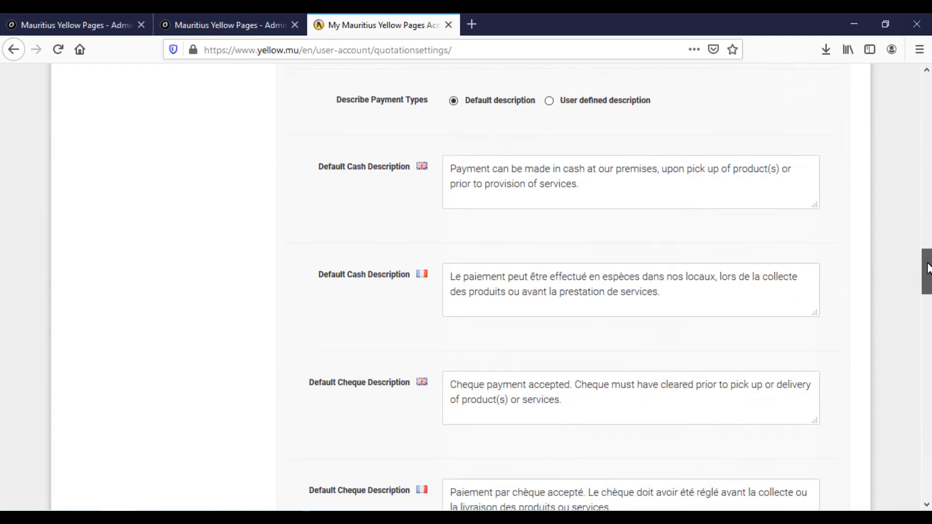
pyautogui.scroll(-3)
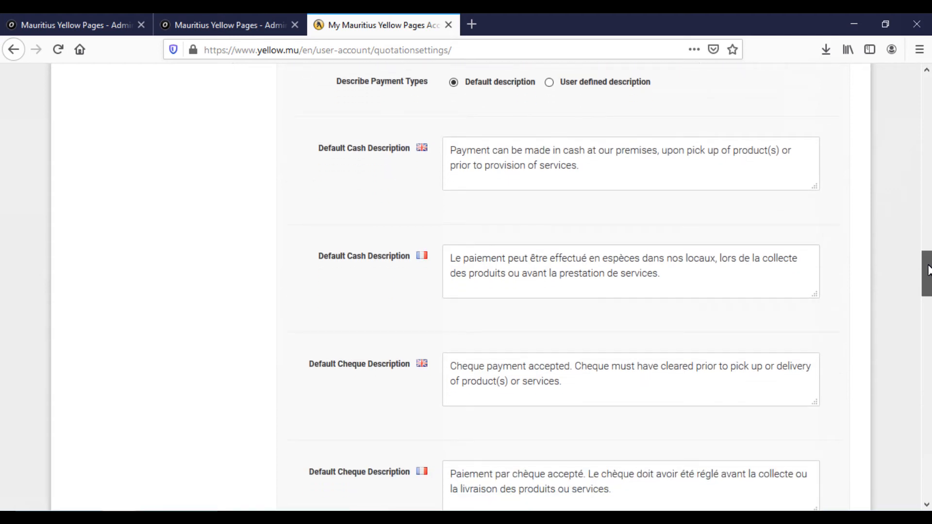
pyautogui.scroll(-3)
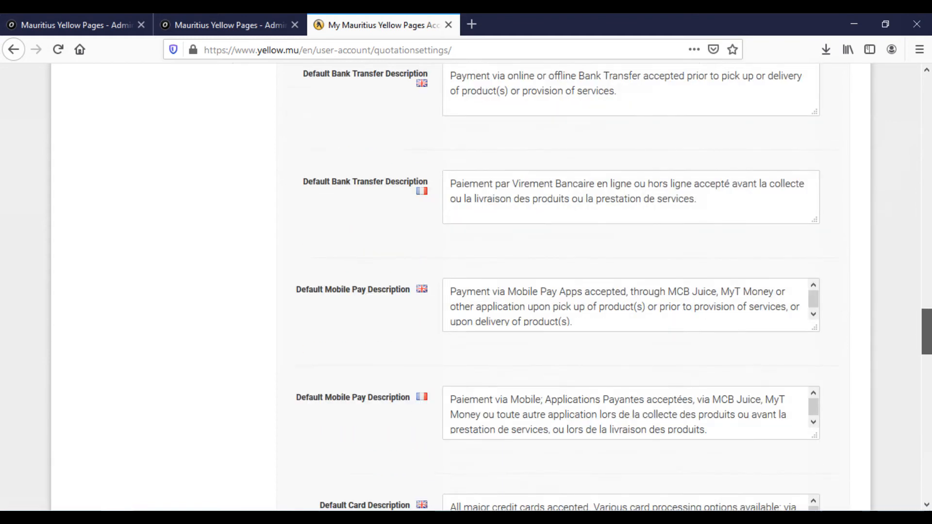
pyautogui.scroll(-3)
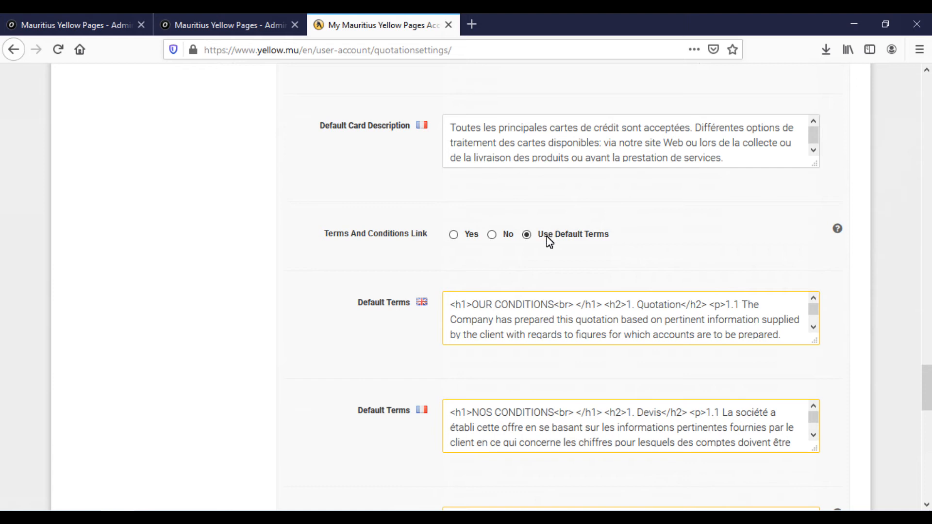
pyautogui.moveTo(464, 323)
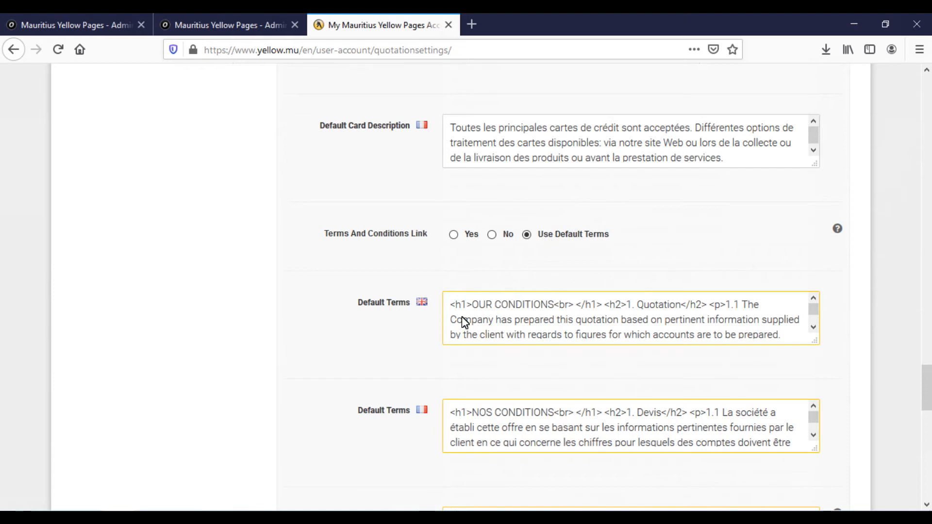
pyautogui.moveTo(491, 430)
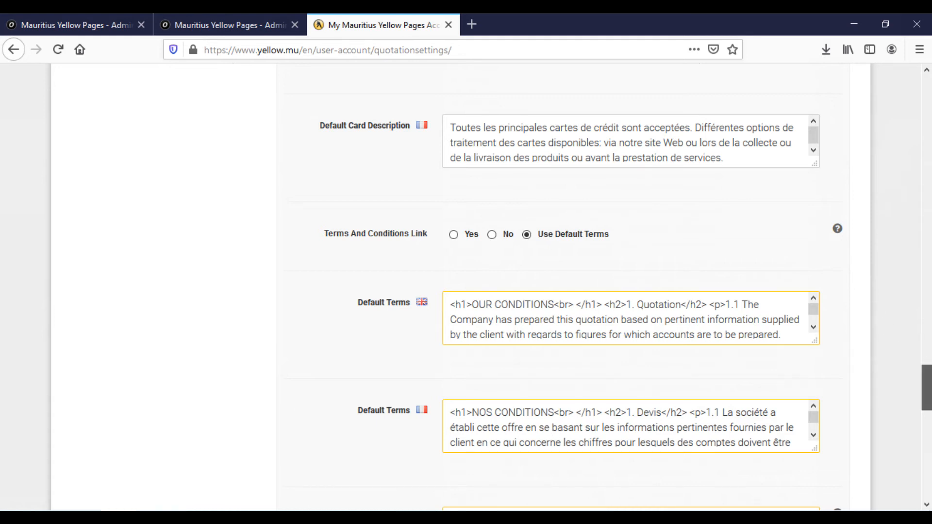
pyautogui.scroll(-3)
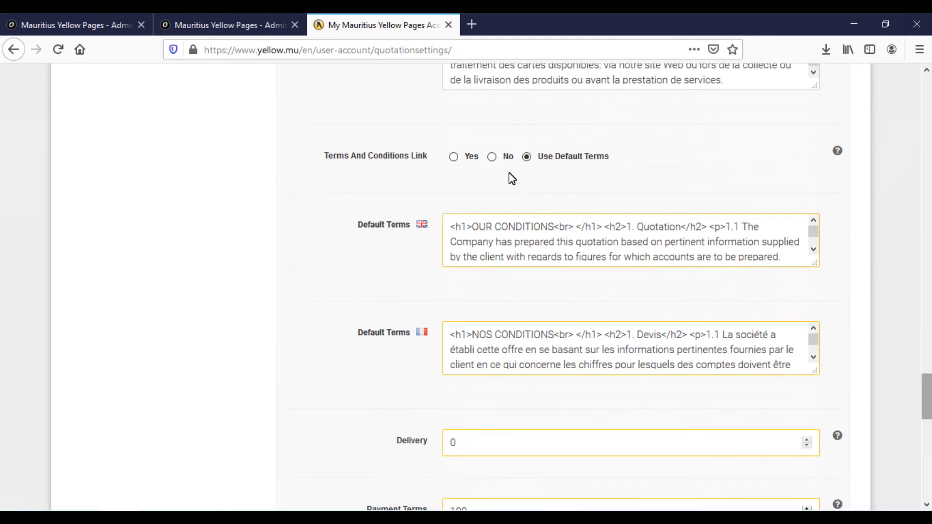
pyautogui.moveTo(543, 174)
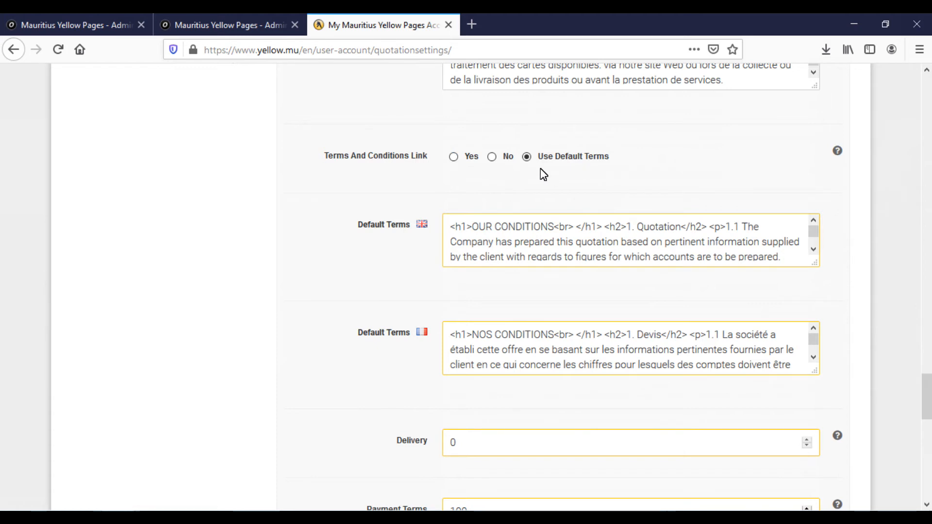
pyautogui.moveTo(591, 161)
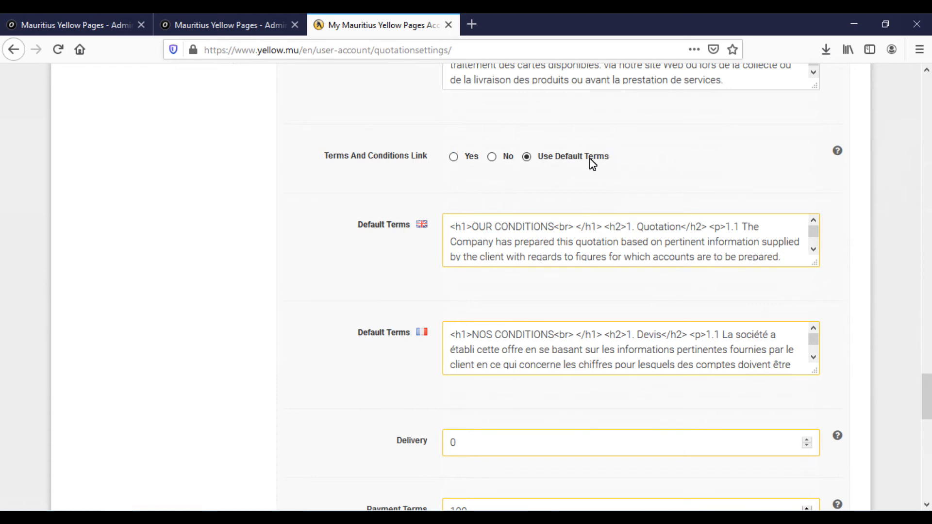
pyautogui.moveTo(785, 209)
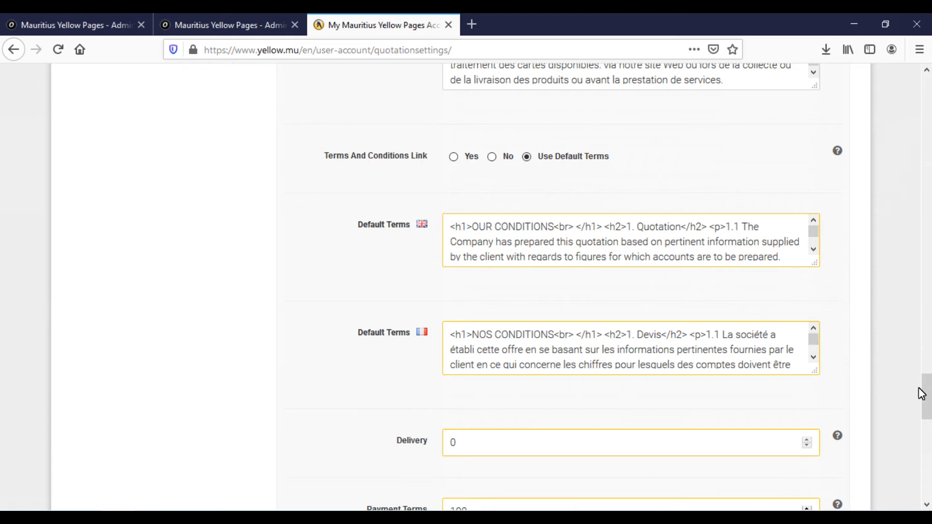
pyautogui.scroll(-3)
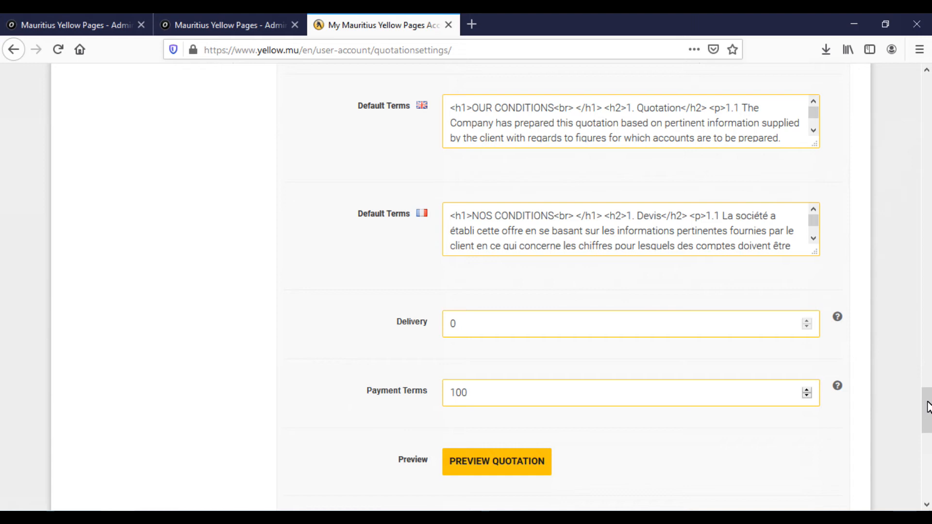
pyautogui.moveTo(436, 345)
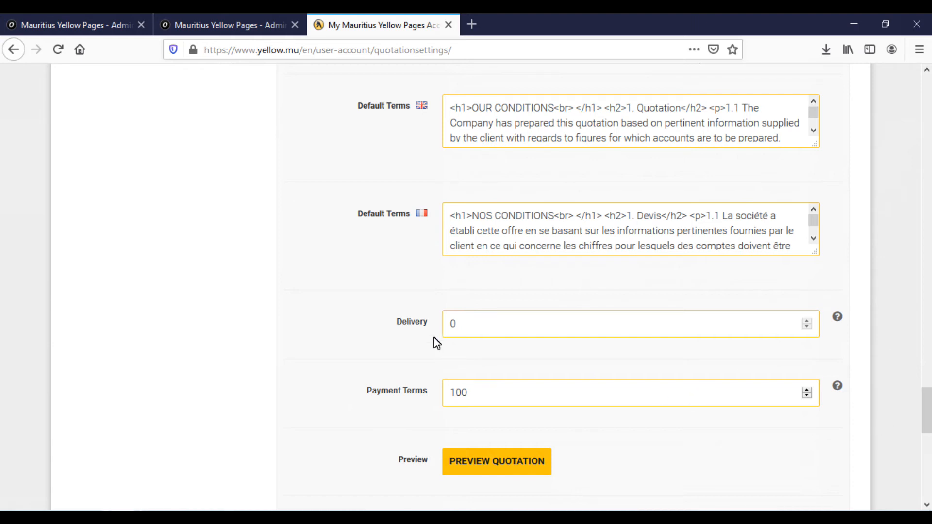
pyautogui.moveTo(466, 420)
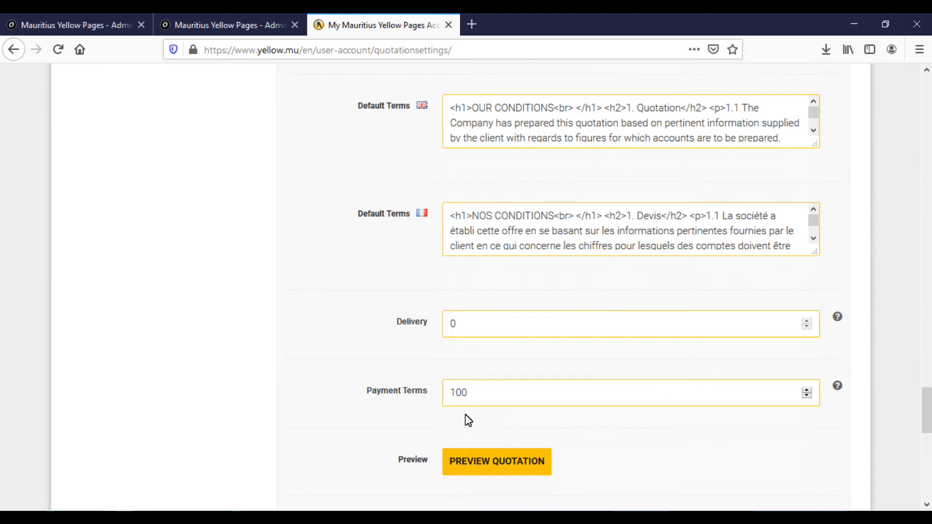
# Step: Preview the Sales Quotation template from the bottom of the settings page
pyautogui.scroll(-3)
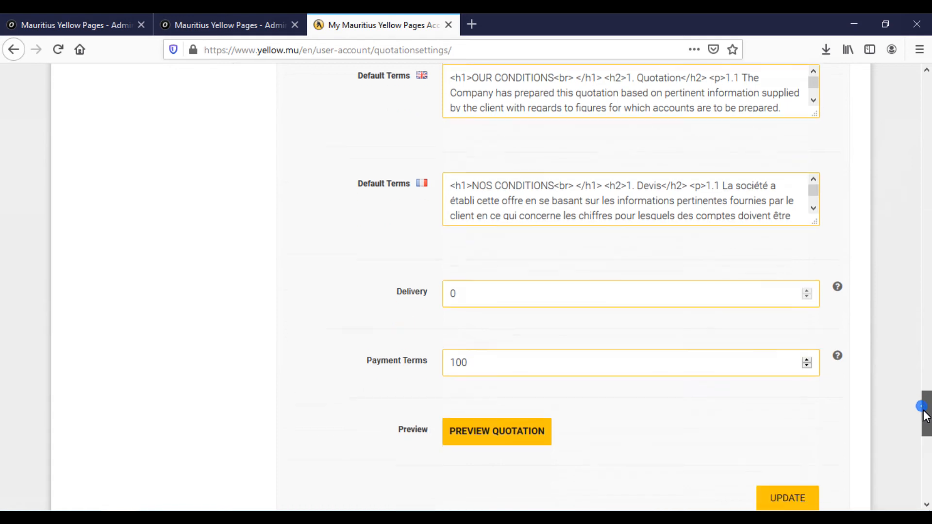
pyautogui.scroll(-3)
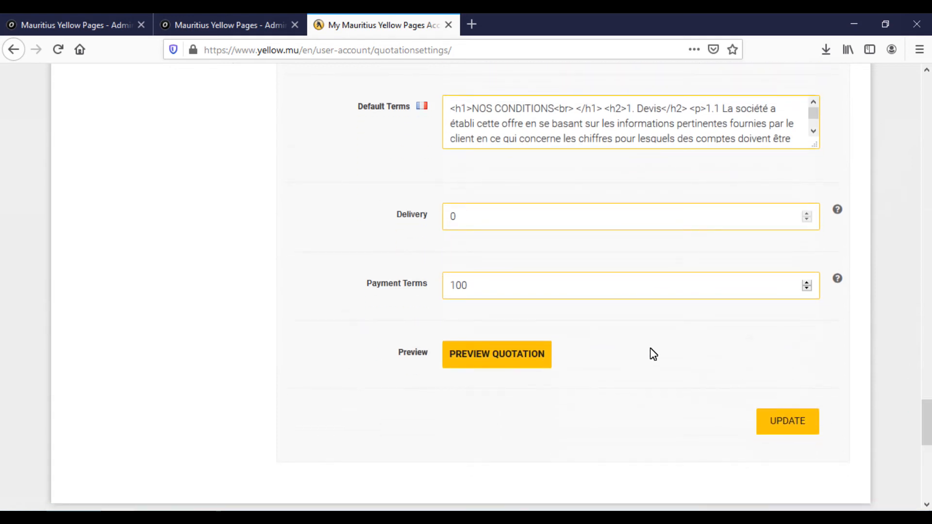
pyautogui.moveTo(468, 363)
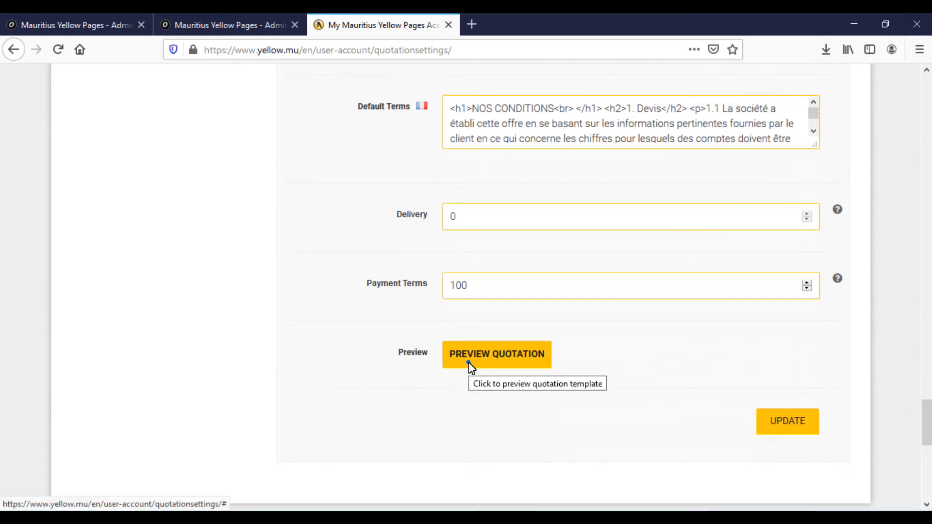
pyautogui.click(497, 354)
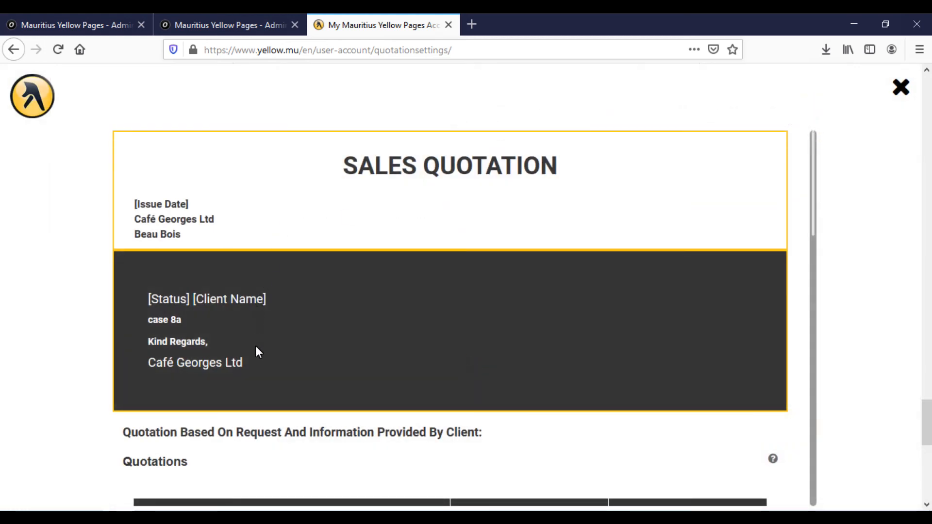
pyautogui.moveTo(829, 167)
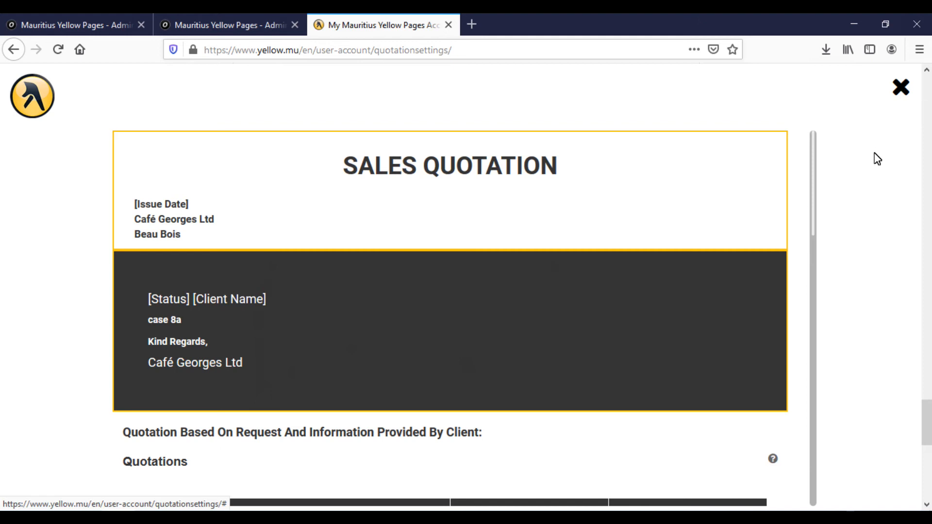
# Step: Dismiss the Sales Quotation preview overlay, back on the unchanged quotation settings
pyautogui.scroll(-3)
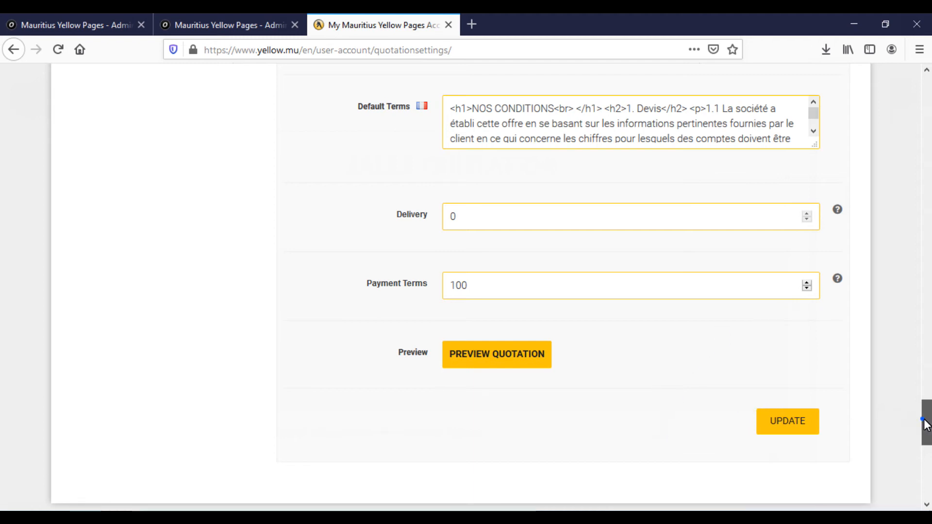
pyautogui.scroll(3)
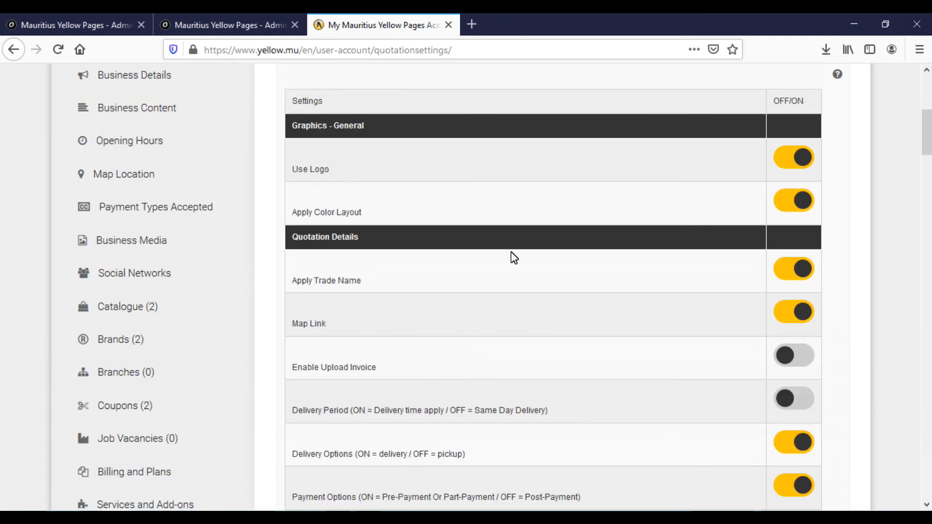
pyautogui.moveTo(174, 317)
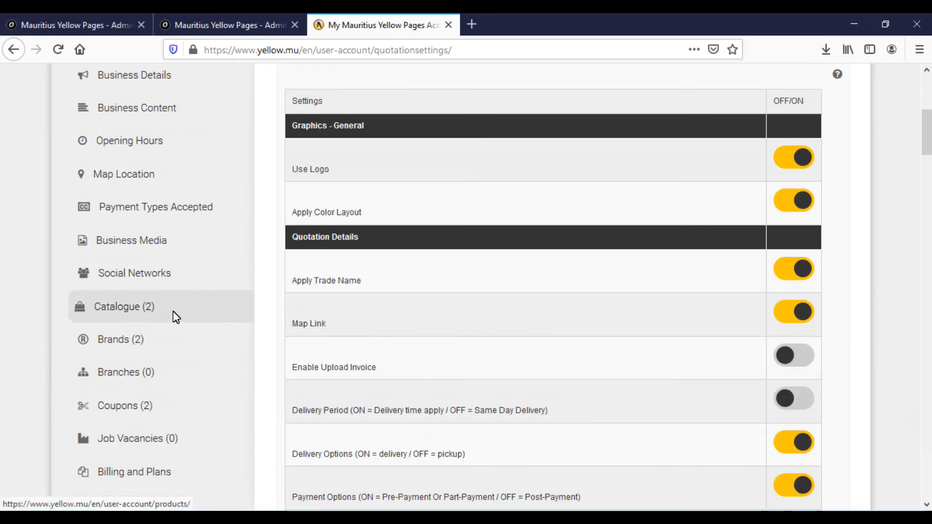
pyautogui.moveTo(213, 321)
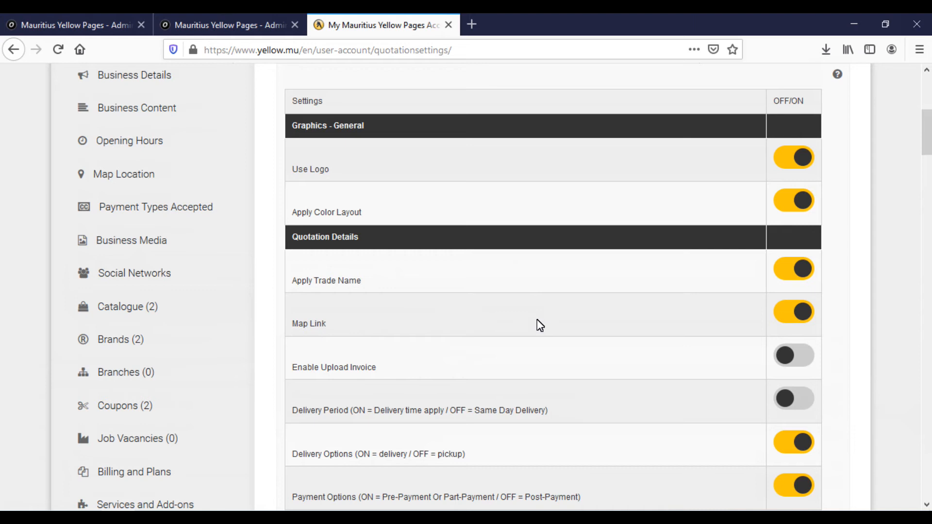
pyautogui.moveTo(156, 352)
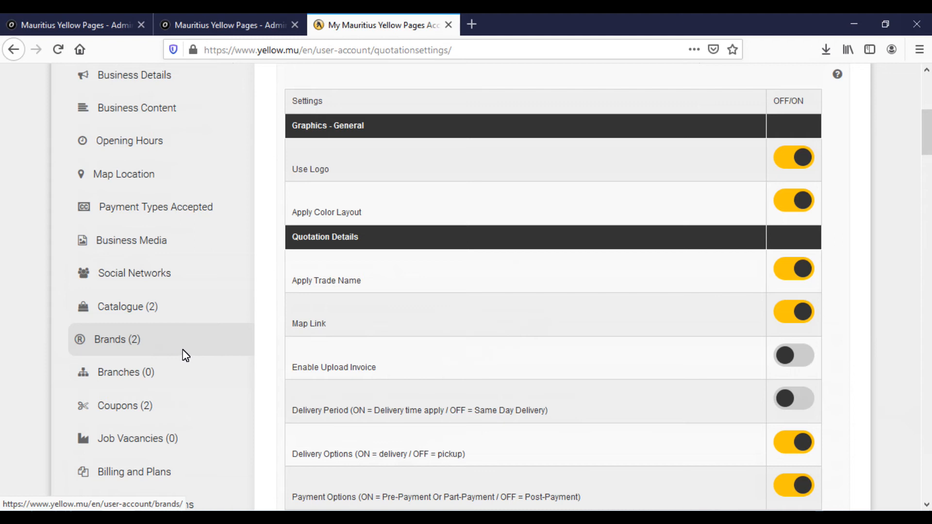
pyautogui.moveTo(179, 163)
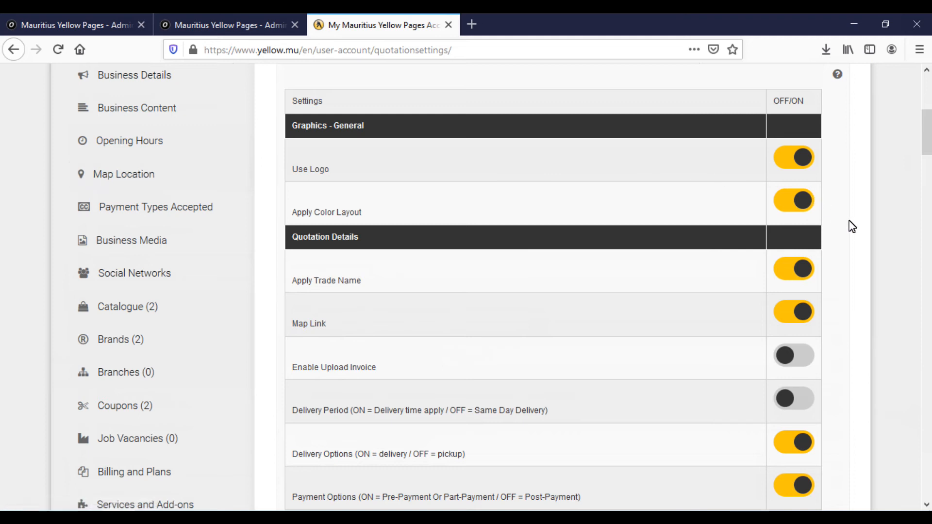
pyautogui.moveTo(918, 159)
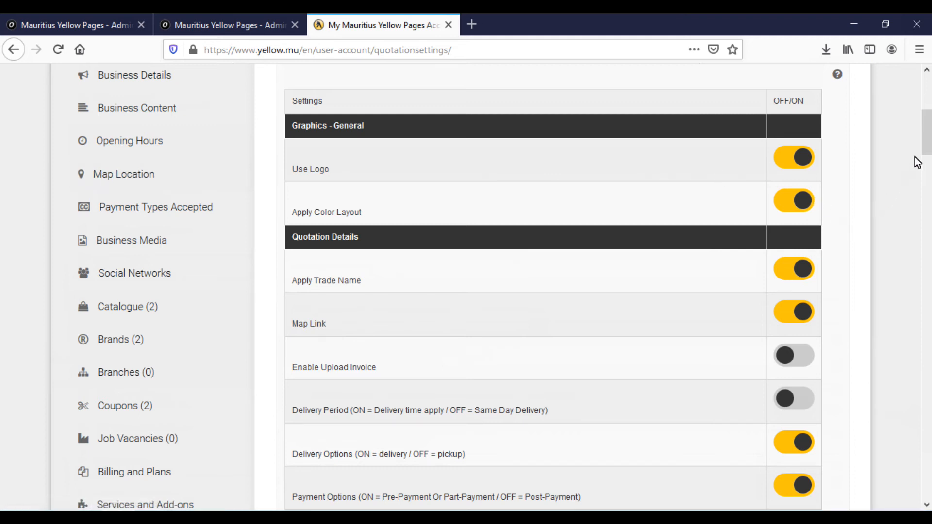
pyautogui.moveTo(897, 171)
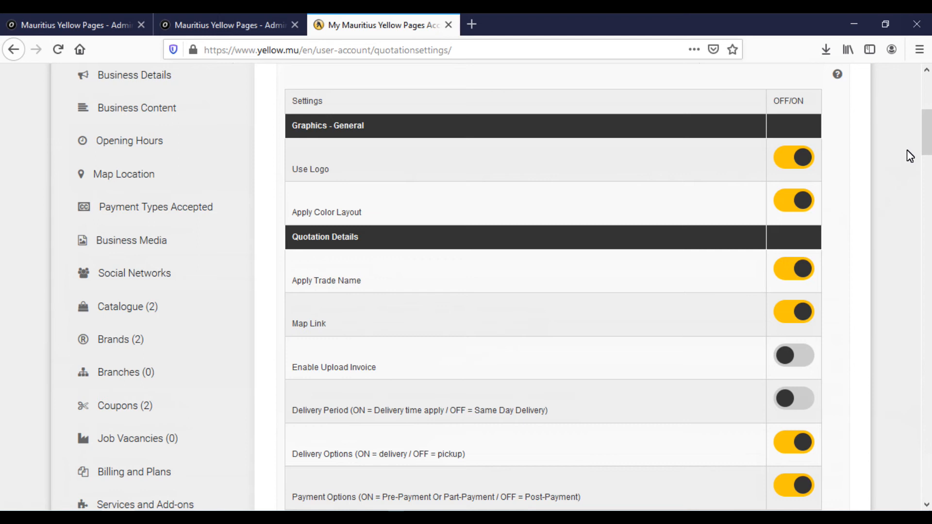
pyautogui.scroll(3)
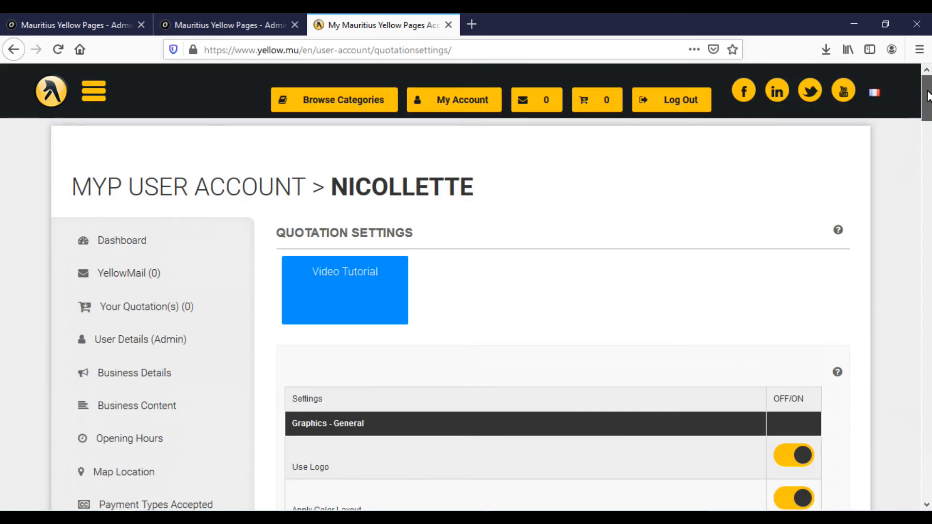
pyautogui.moveTo(724, 272)
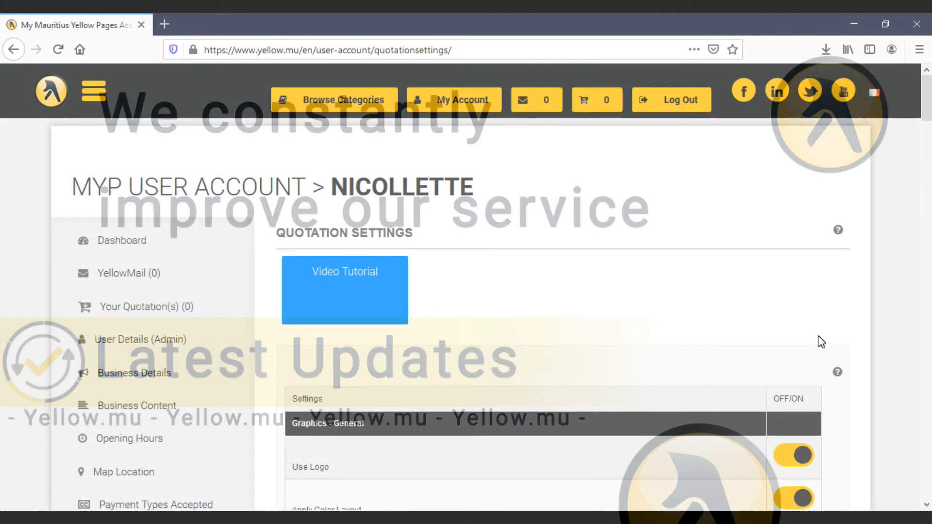
# Step: Scroll through the quotation settings form and switch the Delivery Period toggle on
pyautogui.scroll(-3)
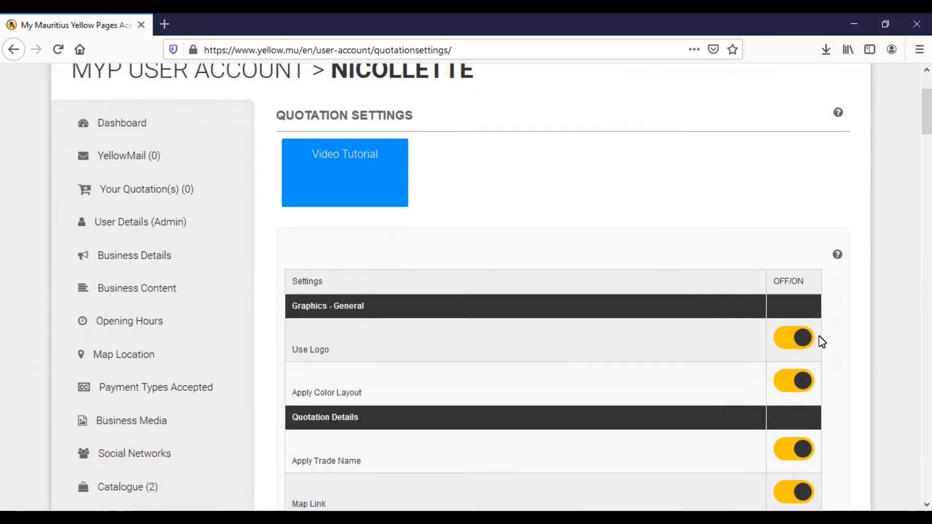
pyautogui.scroll(-3)
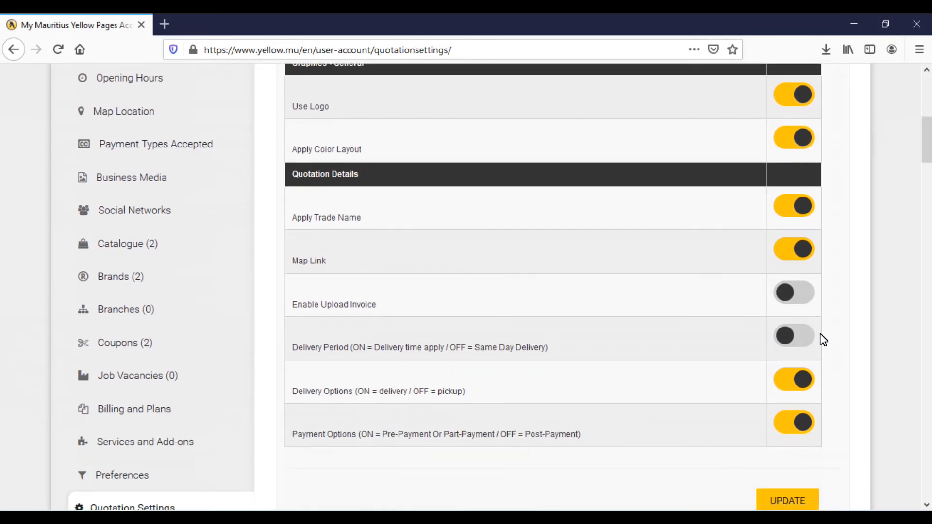
pyautogui.moveTo(397, 368)
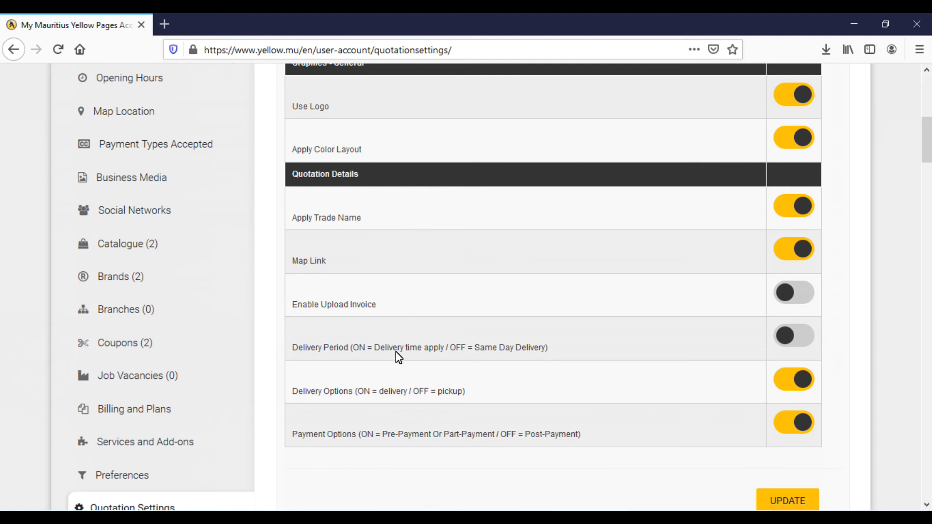
pyautogui.moveTo(362, 377)
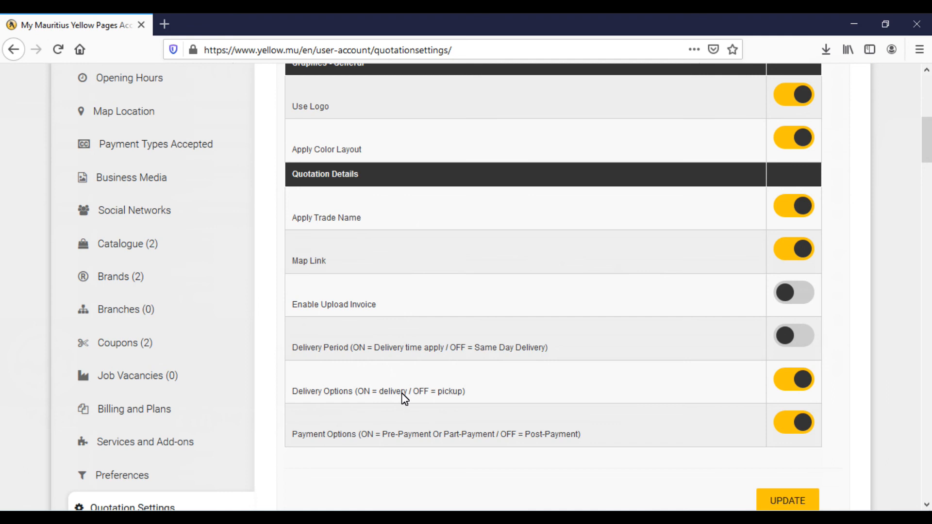
pyautogui.moveTo(458, 408)
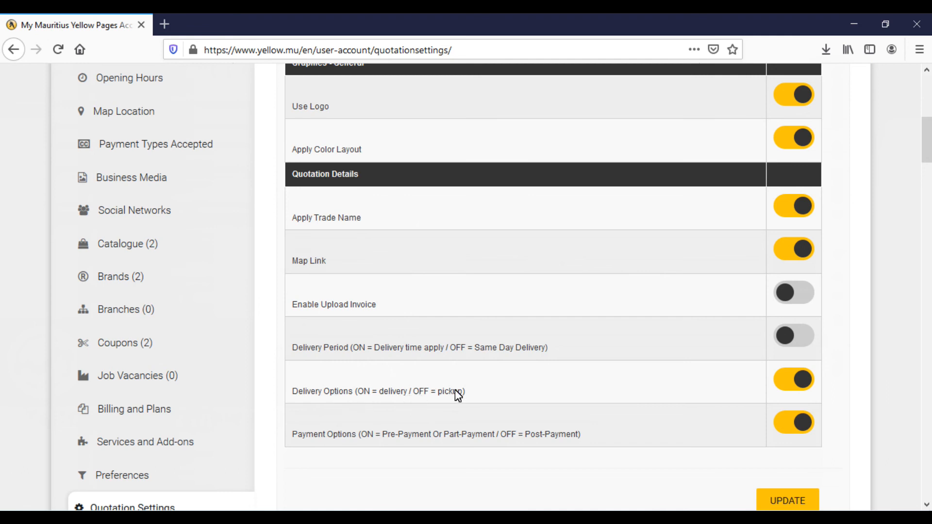
pyautogui.moveTo(765, 335)
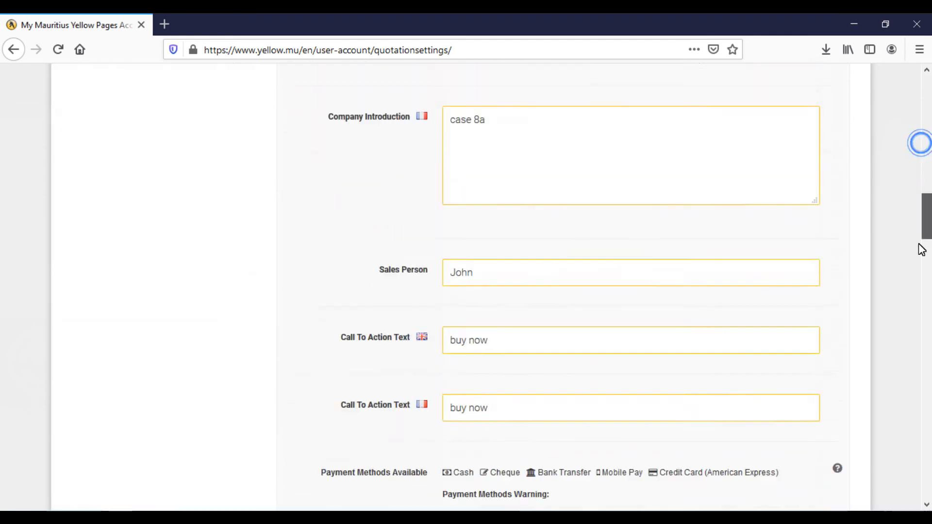
pyautogui.scroll(-3)
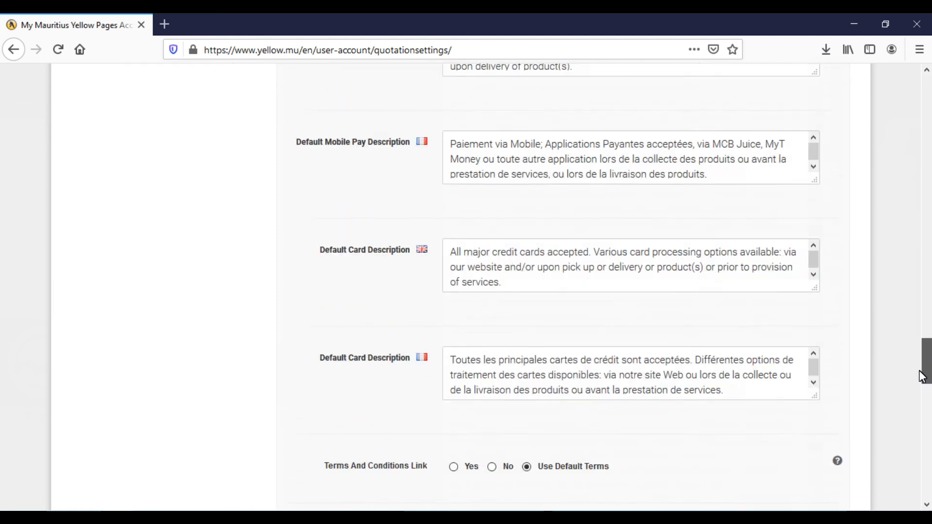
pyautogui.scroll(-3)
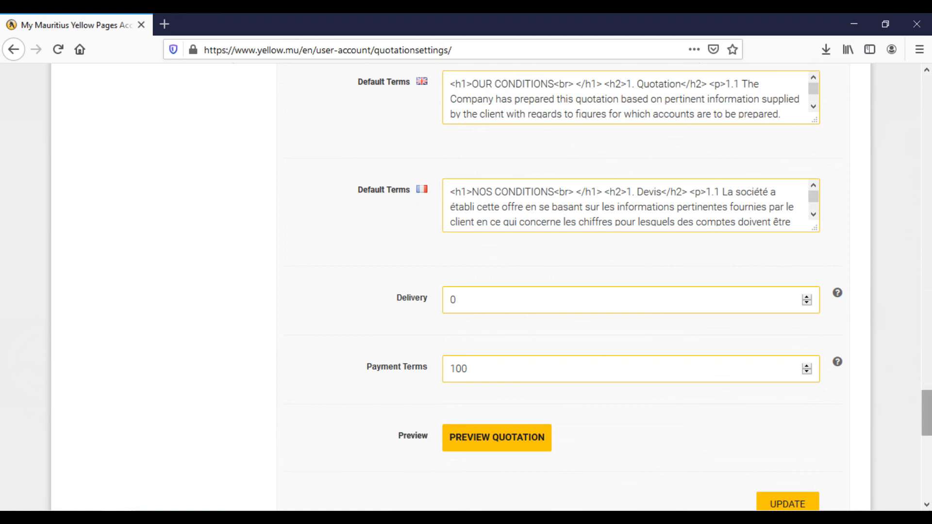
pyautogui.scroll(3)
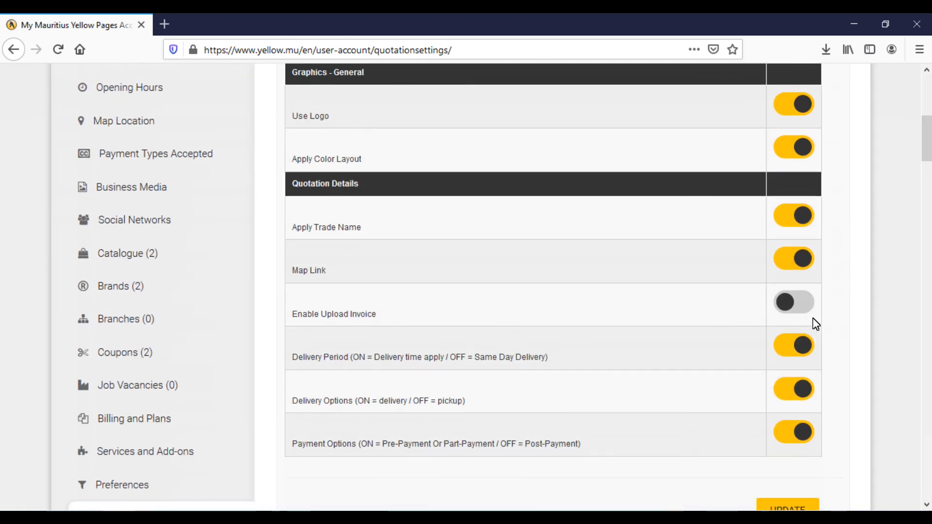
# Step: Turn Delivery Period off for same-day delivery and Delivery Options off for pickup
pyautogui.click(794, 345)
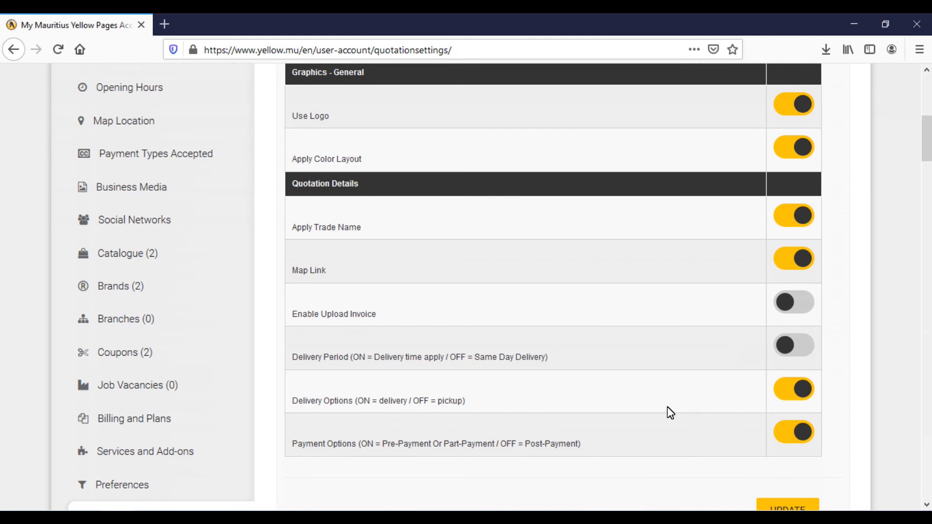
pyautogui.moveTo(342, 414)
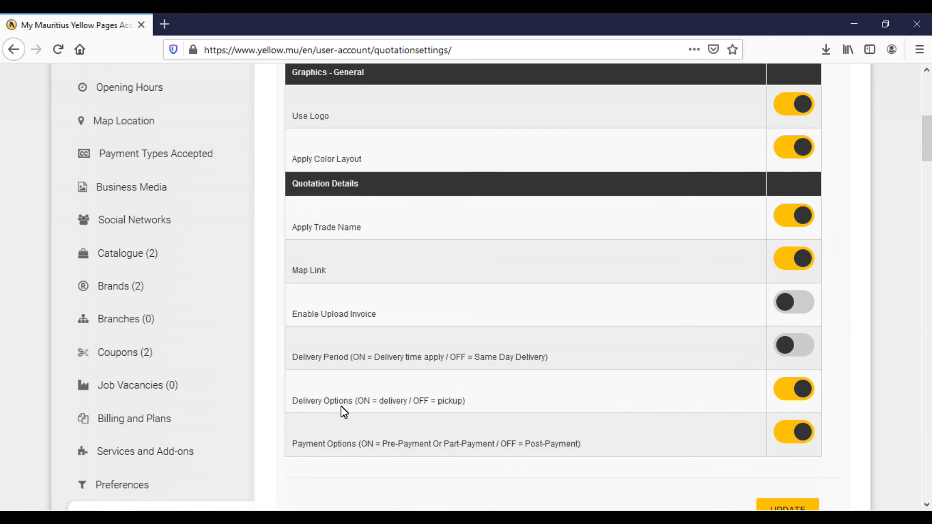
pyautogui.moveTo(722, 404)
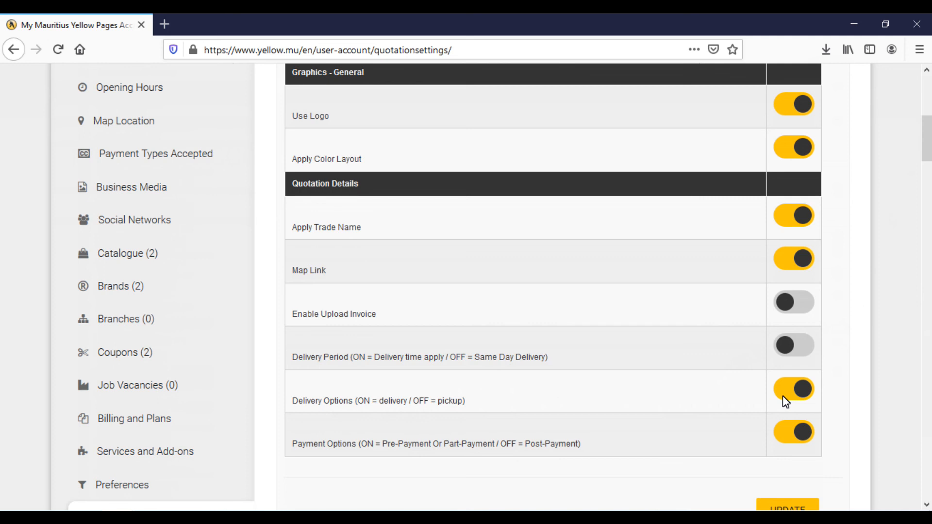
pyautogui.click(792, 389)
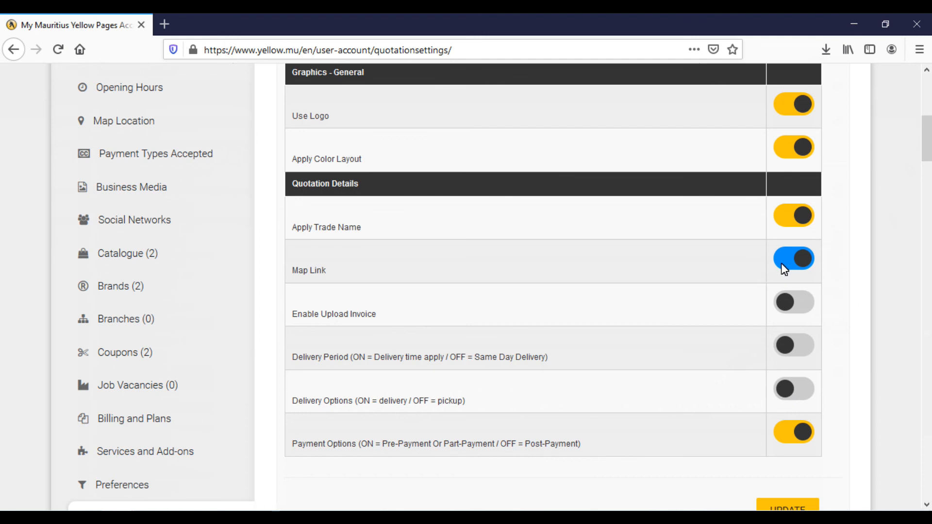
pyautogui.moveTo(799, 272)
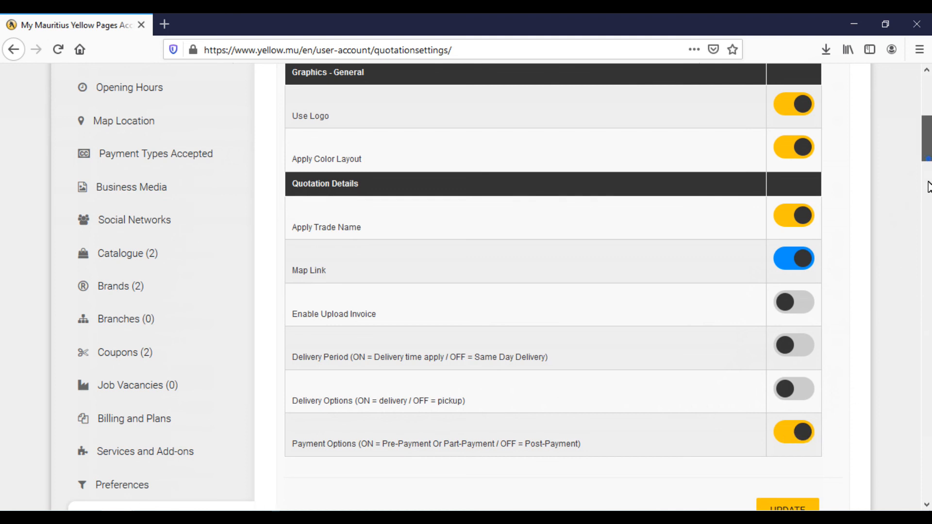
pyautogui.scroll(-3)
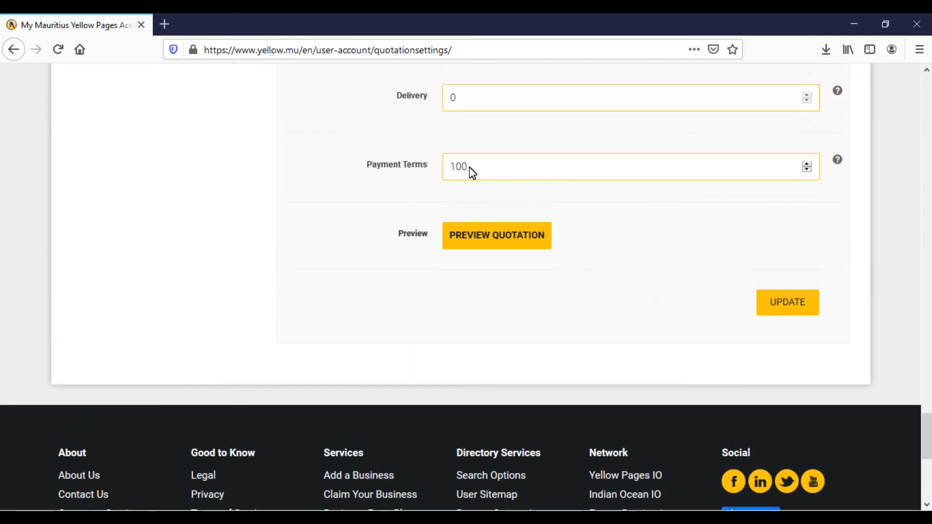
pyautogui.moveTo(517, 180)
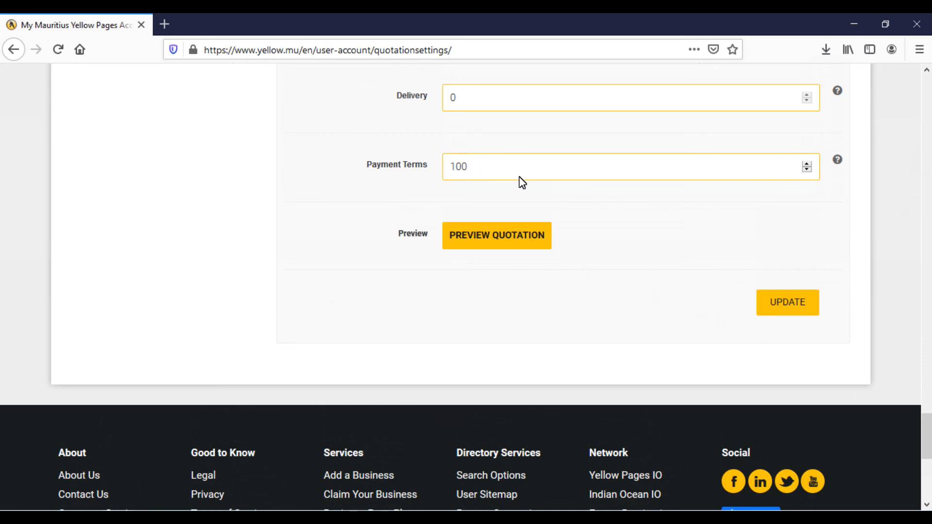
pyautogui.moveTo(831, 364)
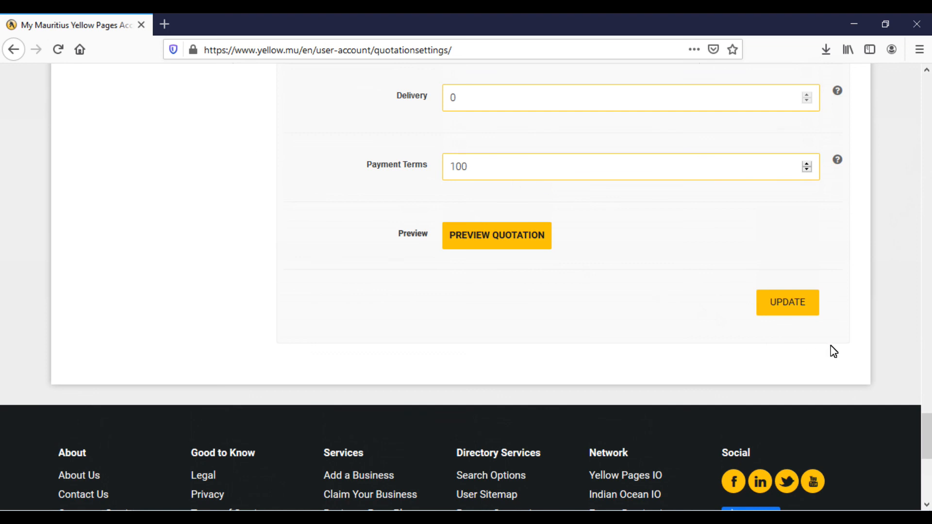
pyautogui.scroll(-3)
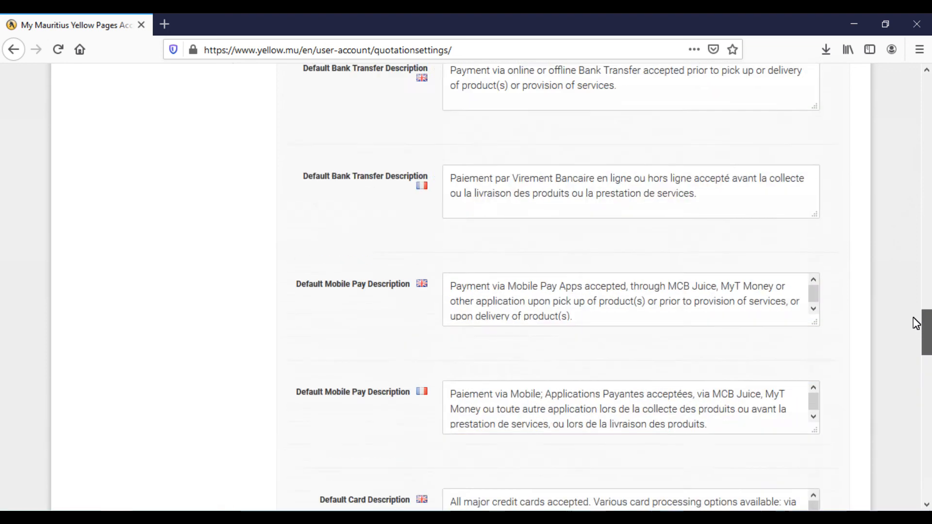
pyautogui.scroll(-3)
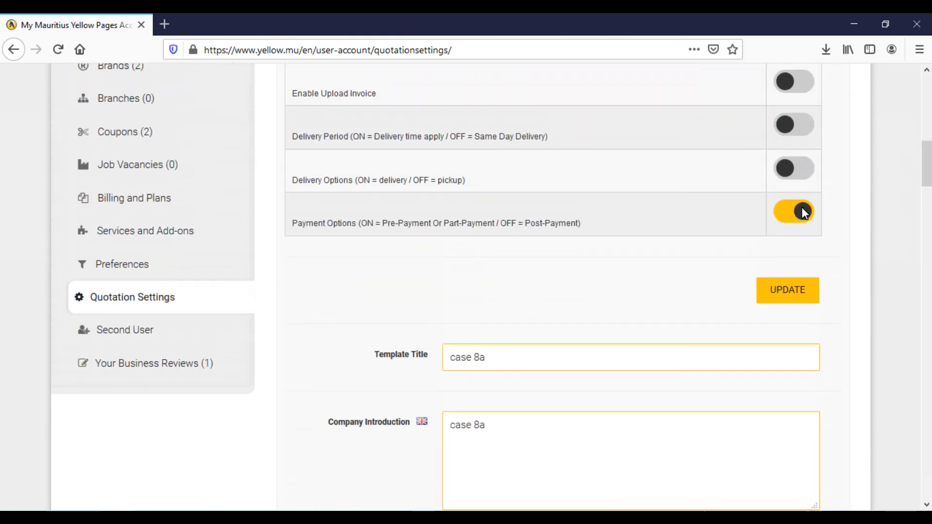
pyautogui.click(794, 212)
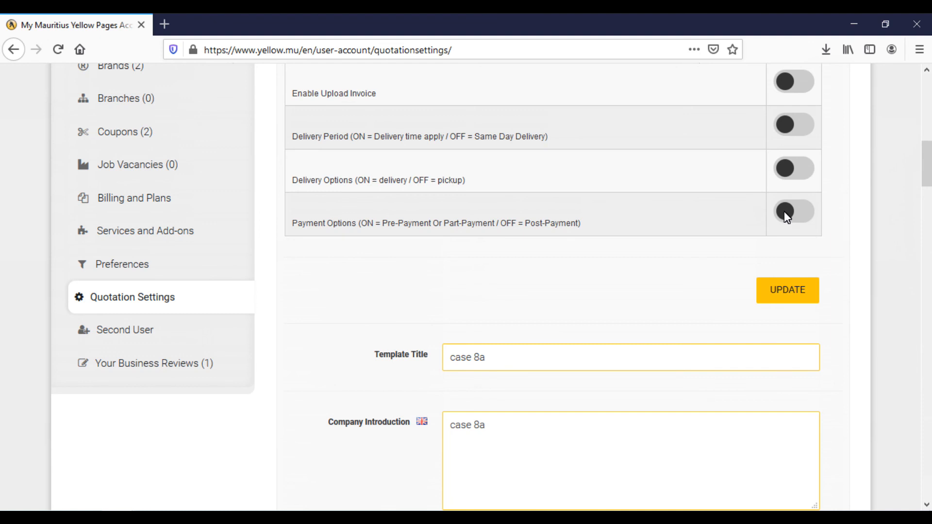
pyautogui.click(787, 211)
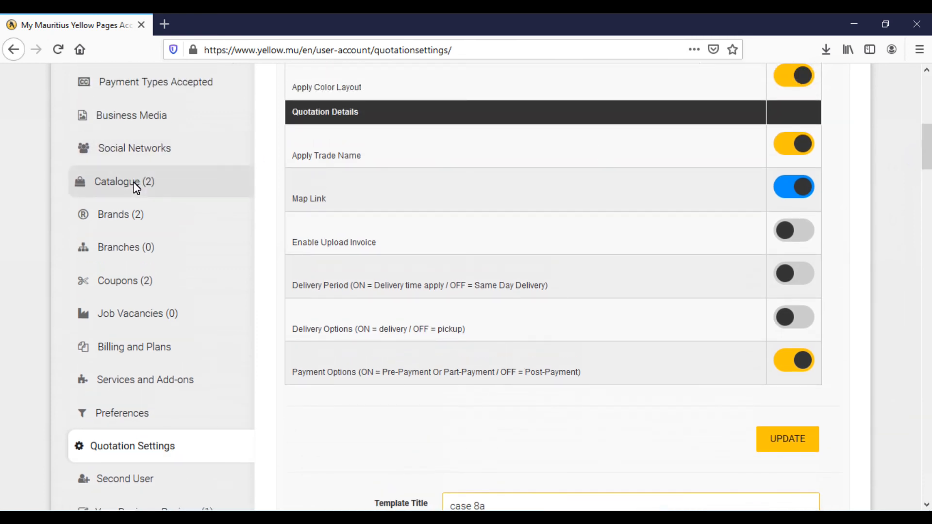
pyautogui.moveTo(139, 189)
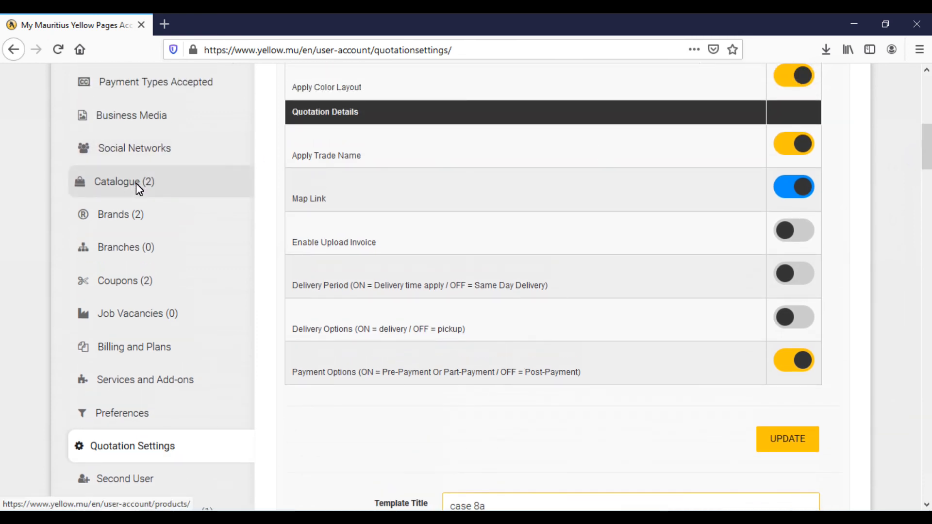